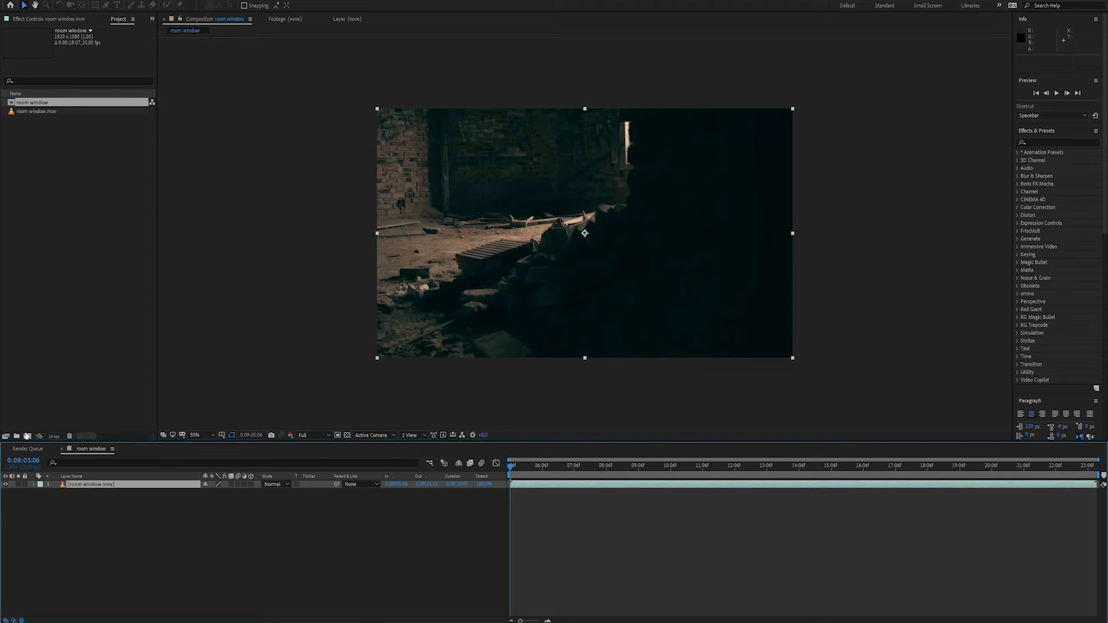
Step: Track the room footage's camera and create a null and camera from track points around the window
click(531, 465)
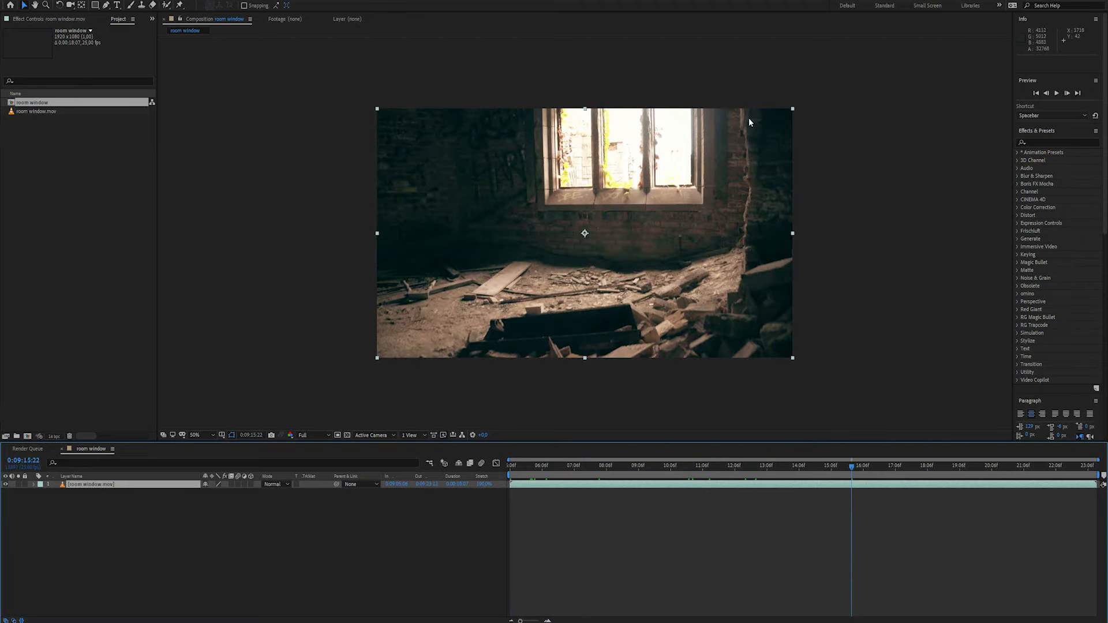
click(920, 465)
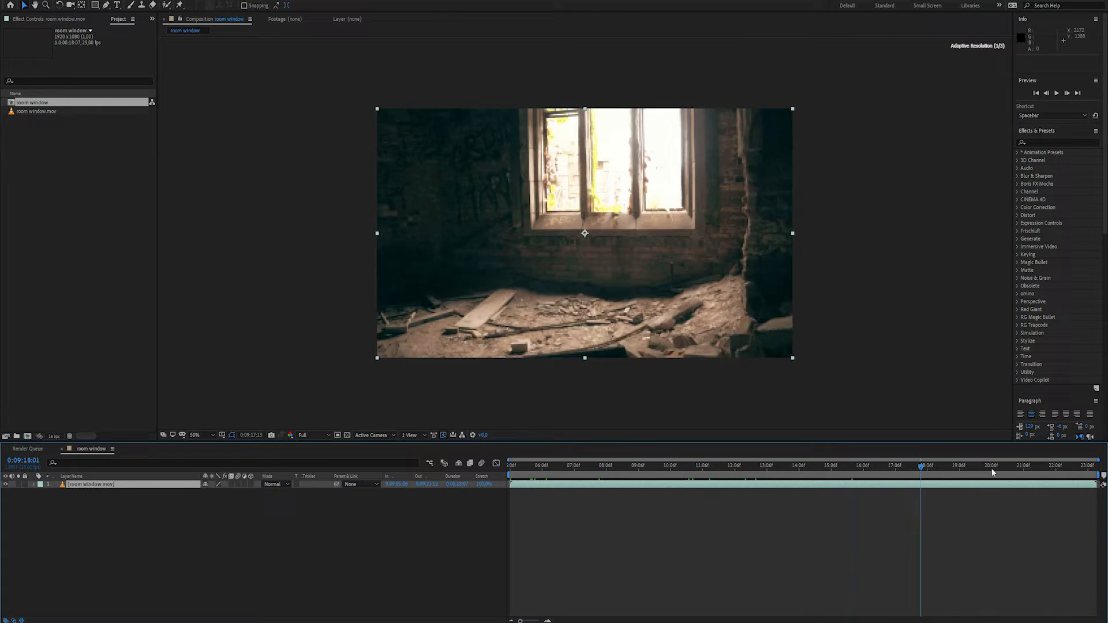
right_click(584, 233)
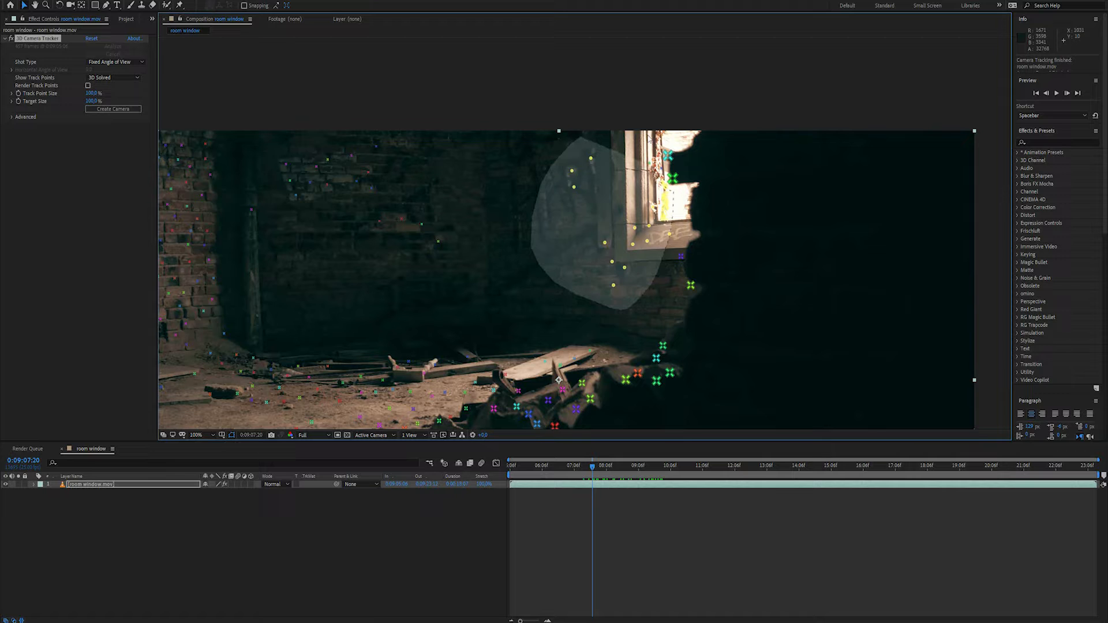
click(112, 108)
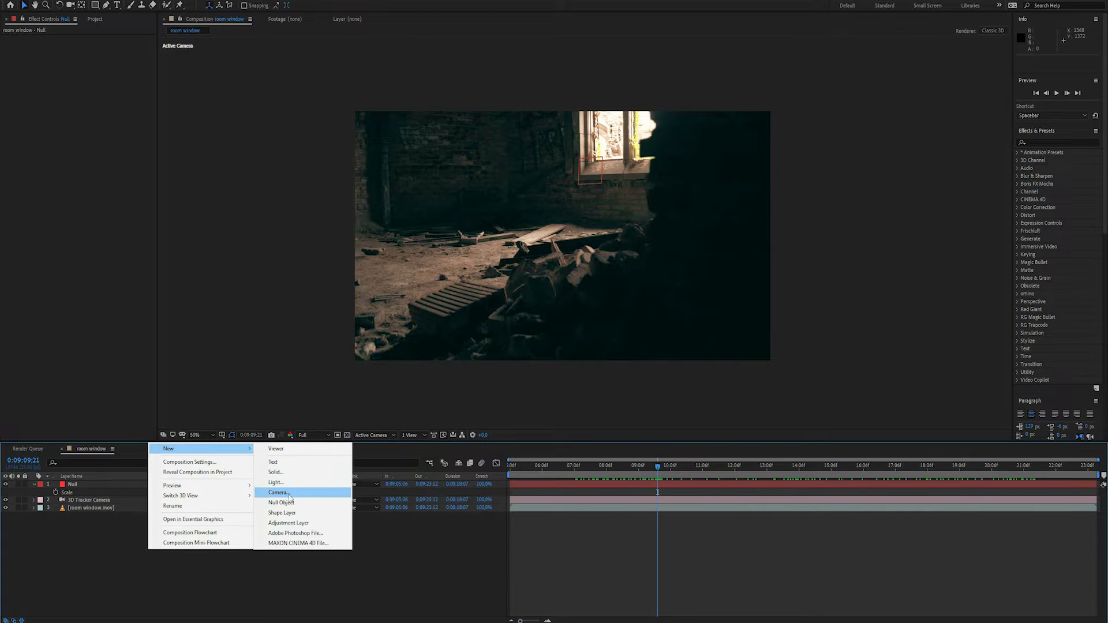
Step: Add an adjustment layer and find the Levels effect to crush everything but the window to black
click(288, 523)
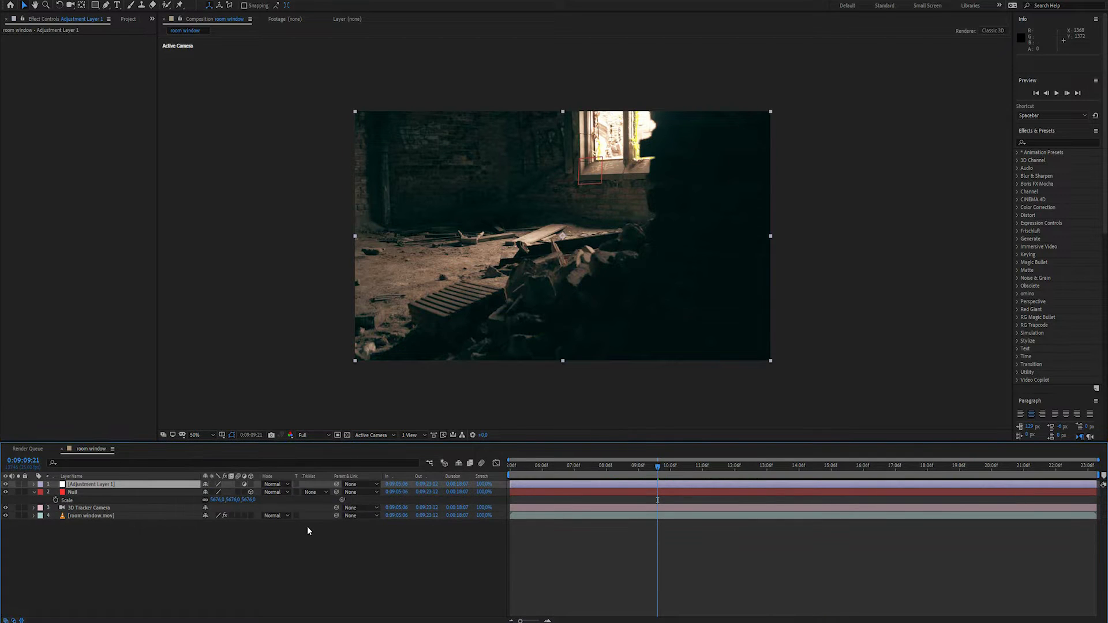
mouse_move(1024, 322)
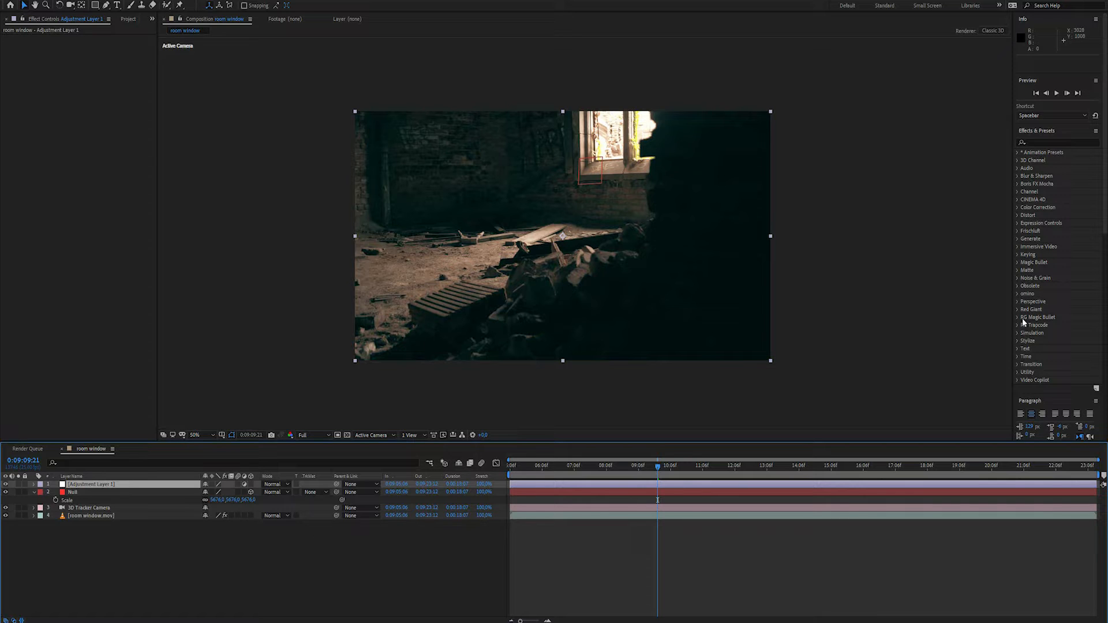
text(level)
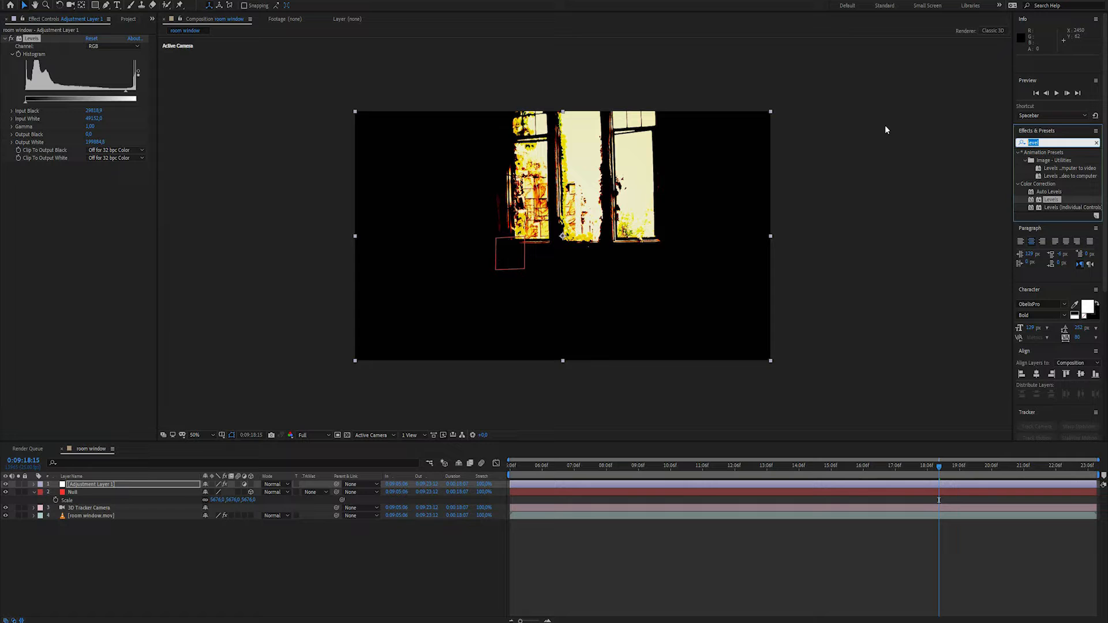
Step: Apply Tint to the adjustment layer to make the window light black and white, then look up CC effects
text(tint)
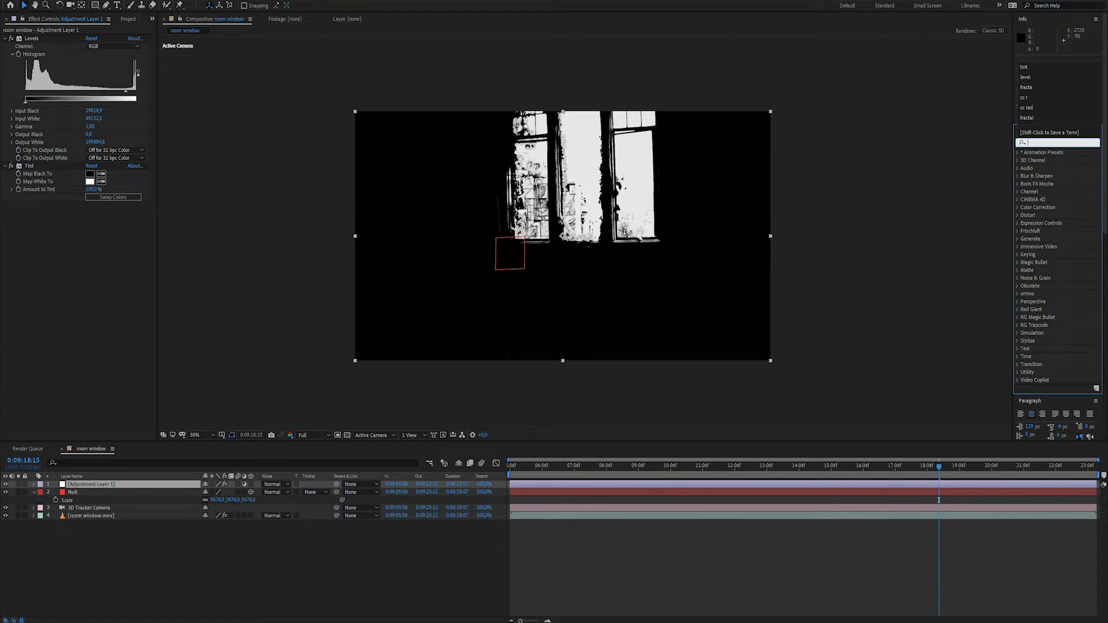
text(cc)
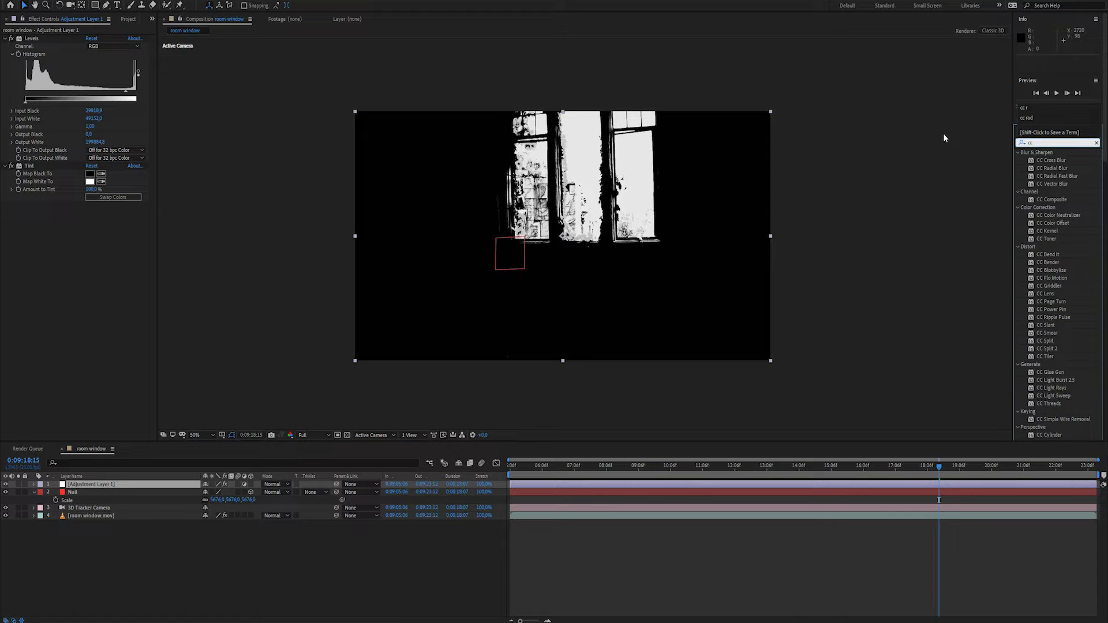
Step: Apply CC Radial Fast Blur and centre its streaks on the window
double_click(1057, 175)
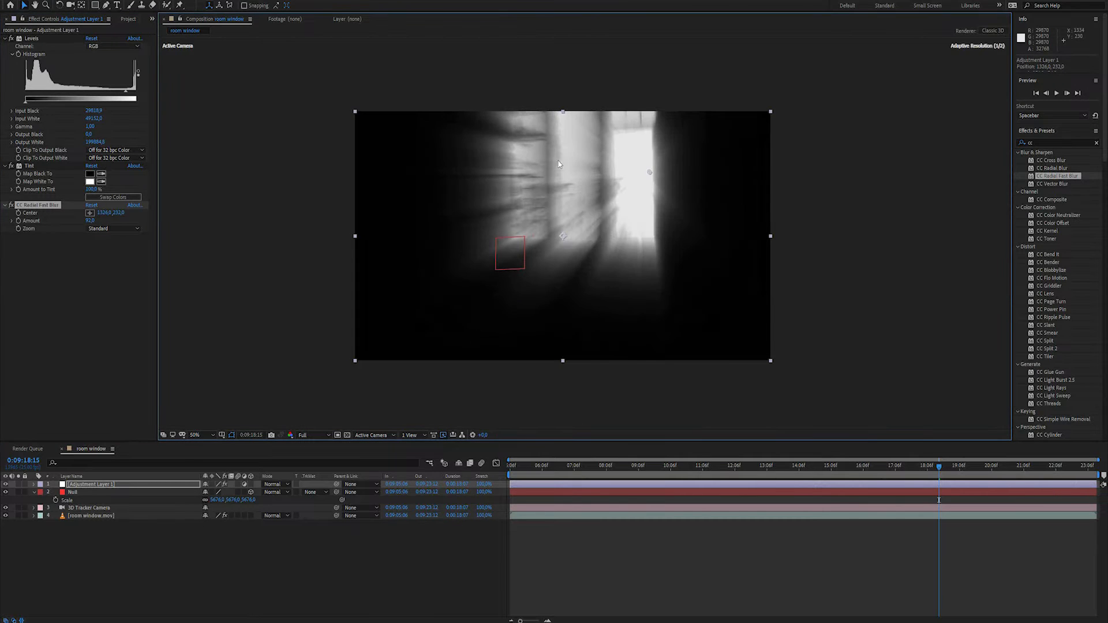
drag(648, 172, 603, 182)
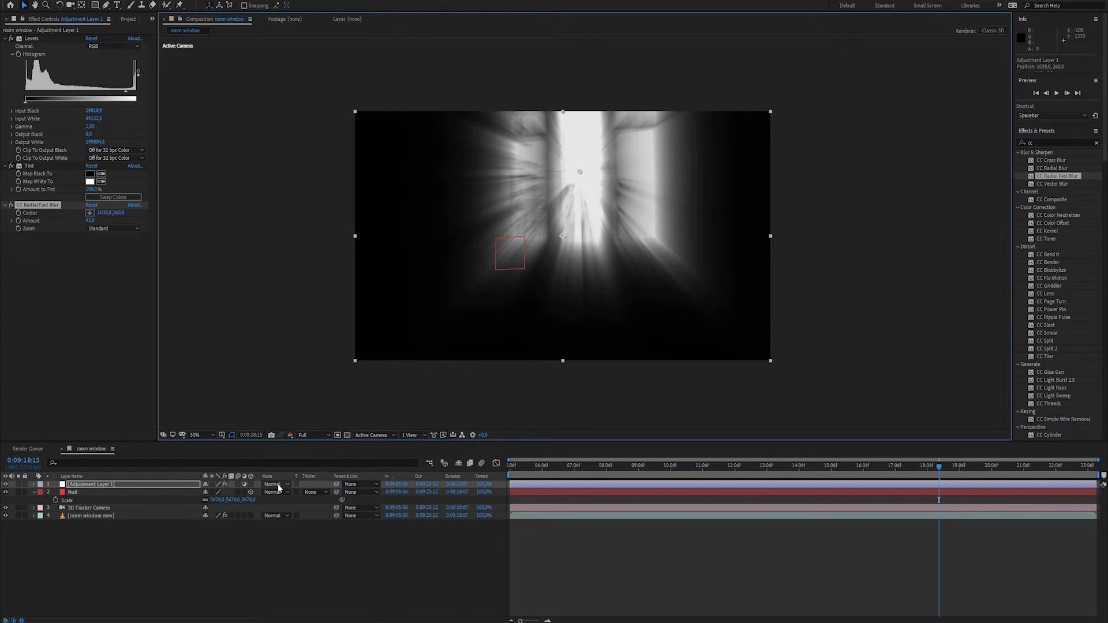
Step: Blend the adjustment layer in Screen mode and check the rays across frames
click(276, 484)
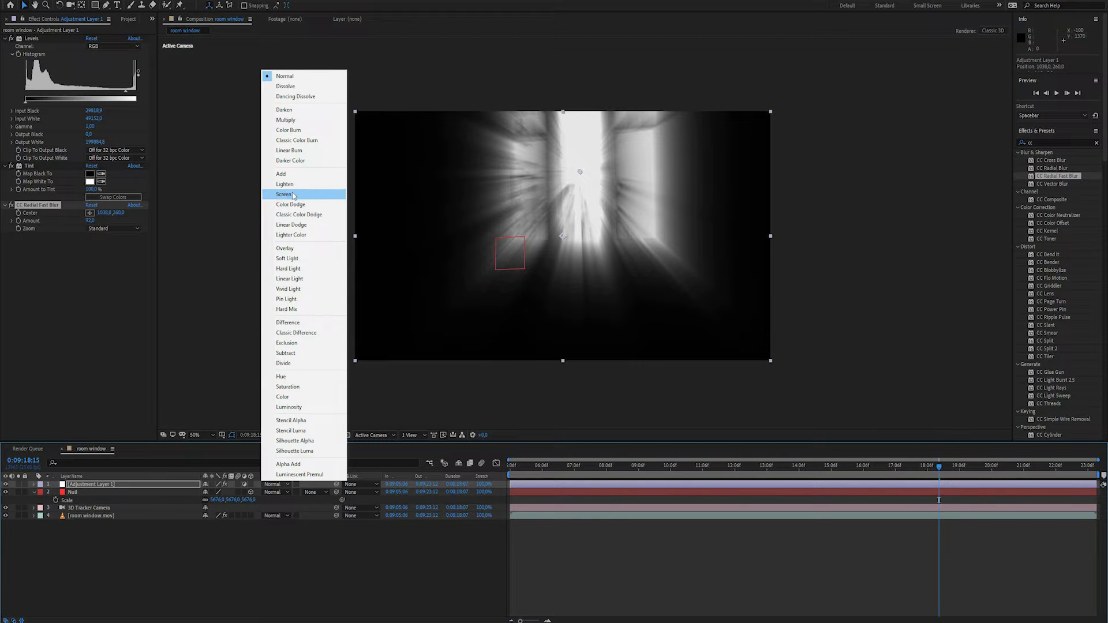
click(284, 194)
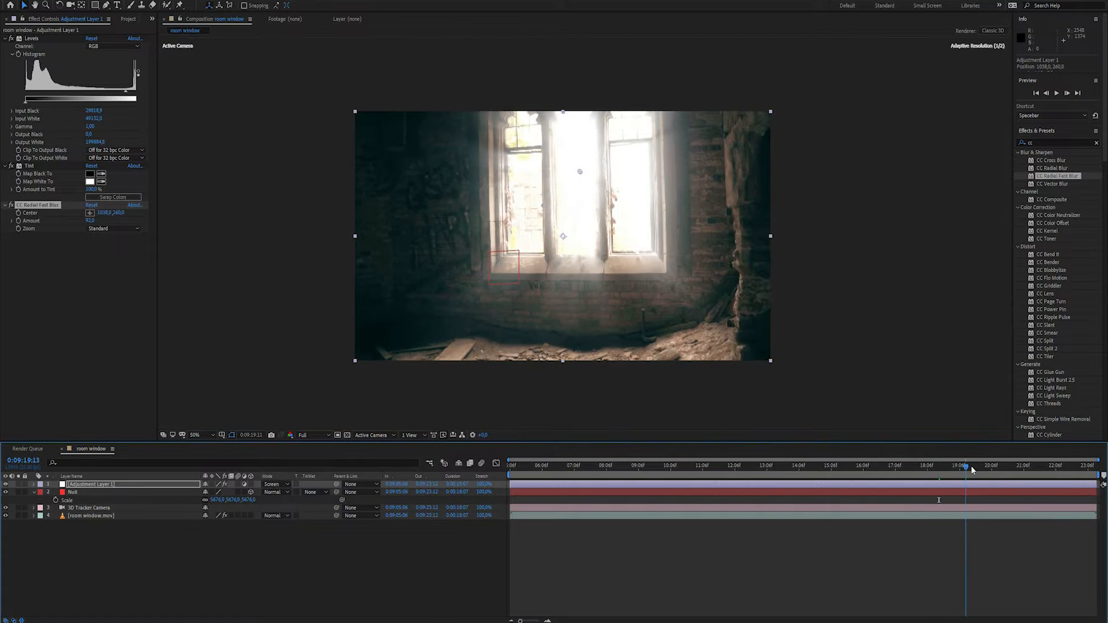
click(647, 465)
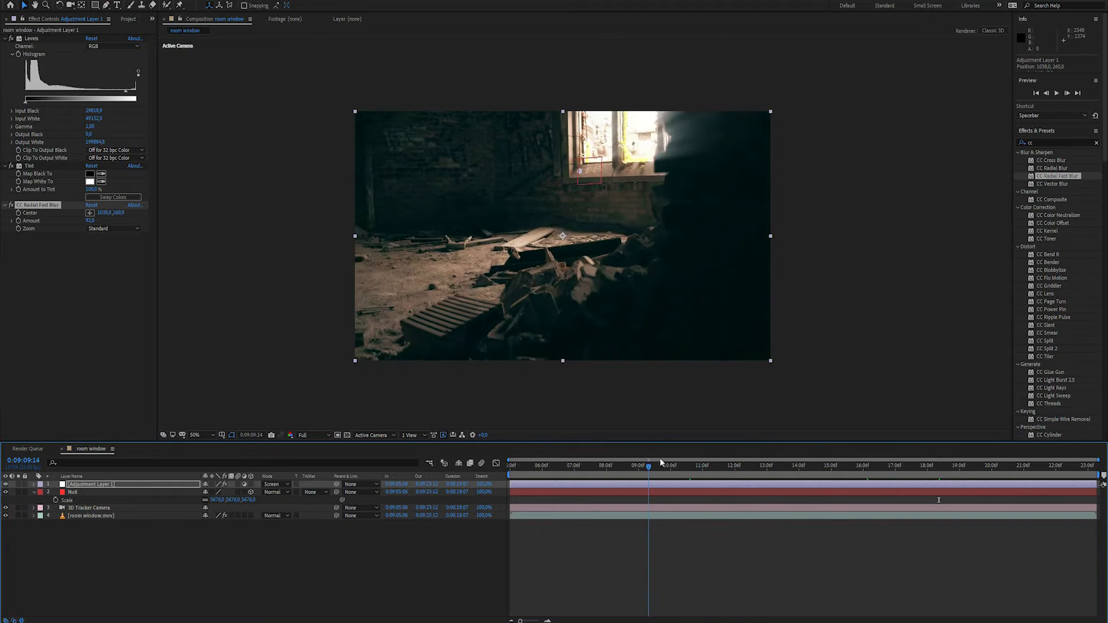
click(968, 466)
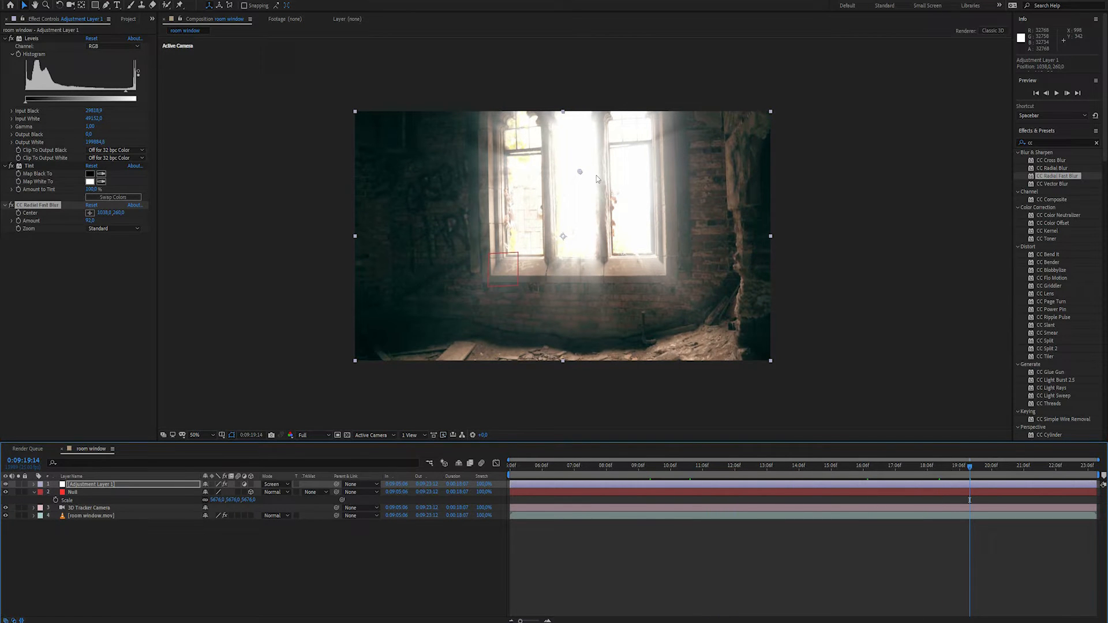
Step: Nudge the radial blur centre so the rays sit within the window
drag(596, 179, 573, 183)
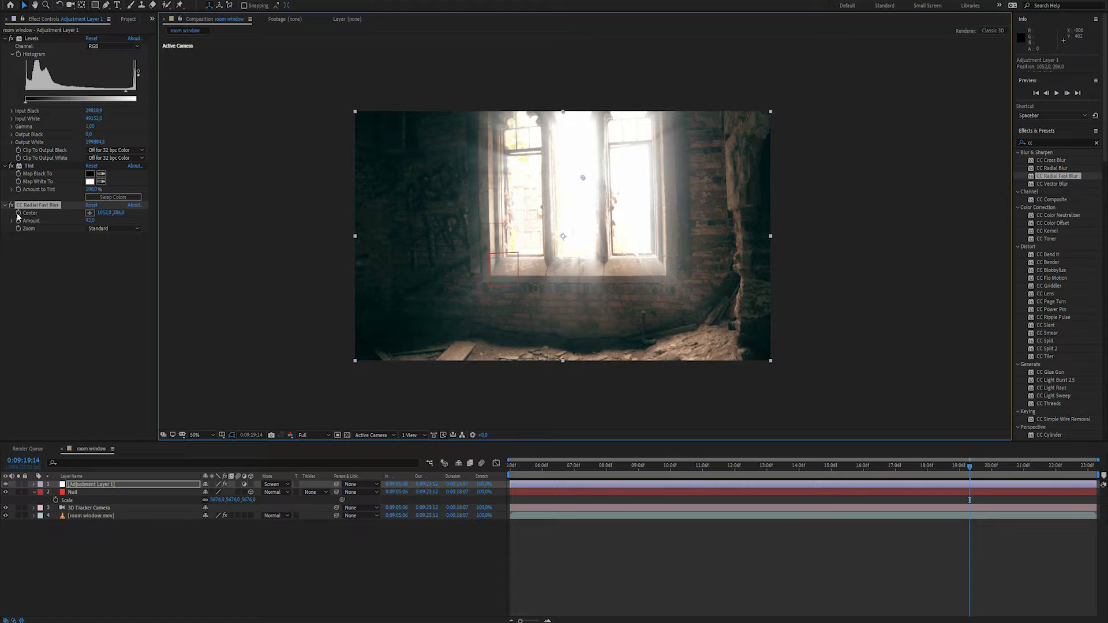
mouse_move(46, 213)
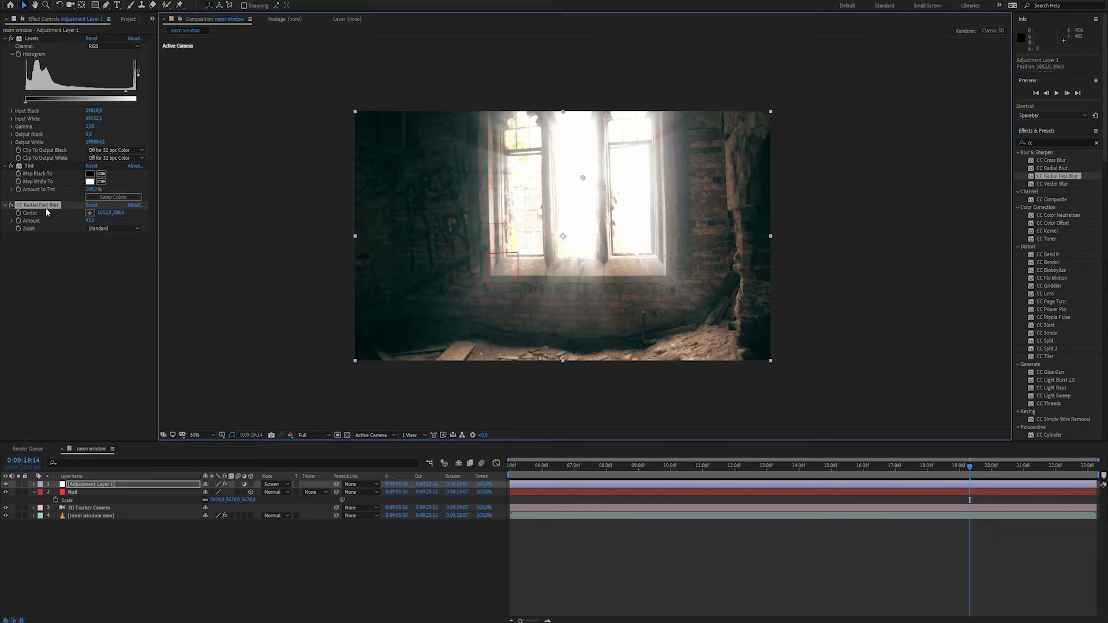
mouse_move(582, 212)
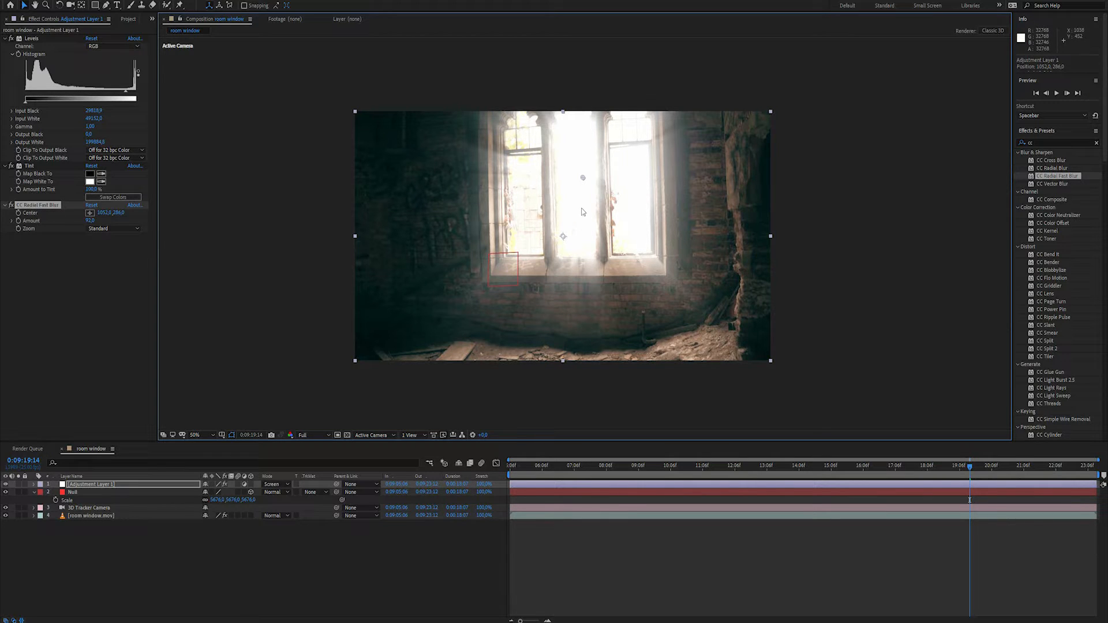
drag(583, 178, 595, 189)
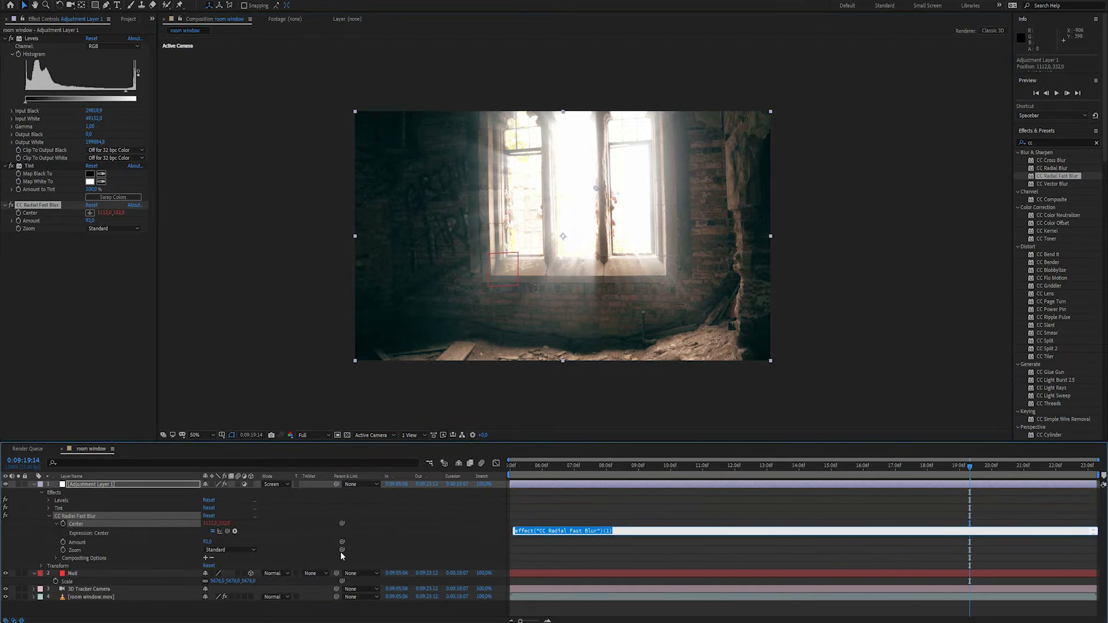
mouse_move(341, 550)
text(thisComp)
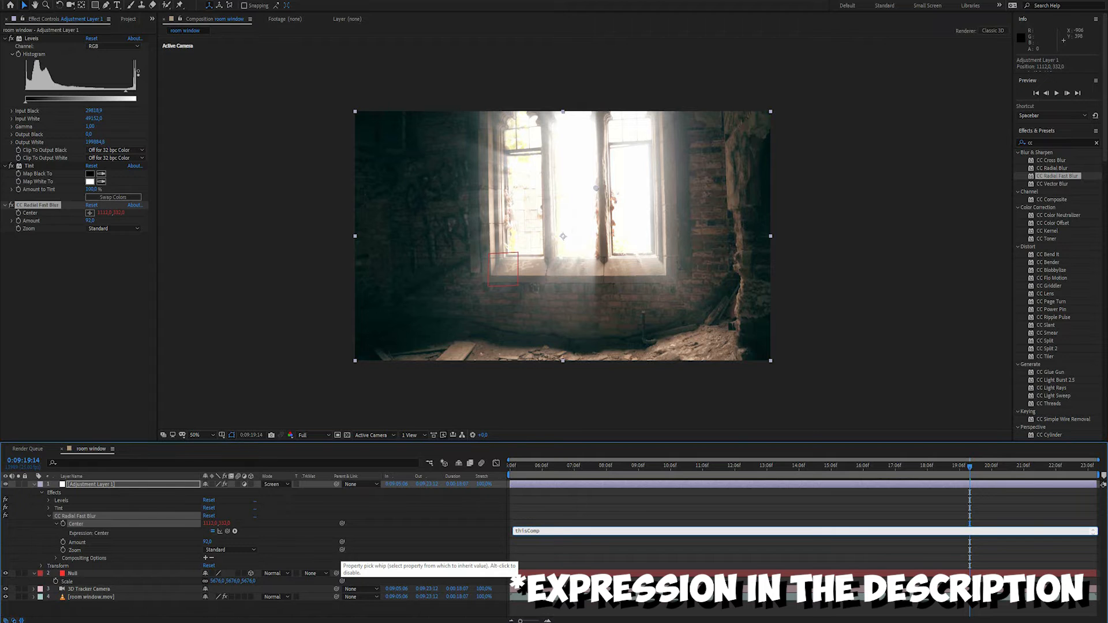
Step: Write the expression thisComp.layer("Null").toComp([...]) on the blur centre
text(.layer)
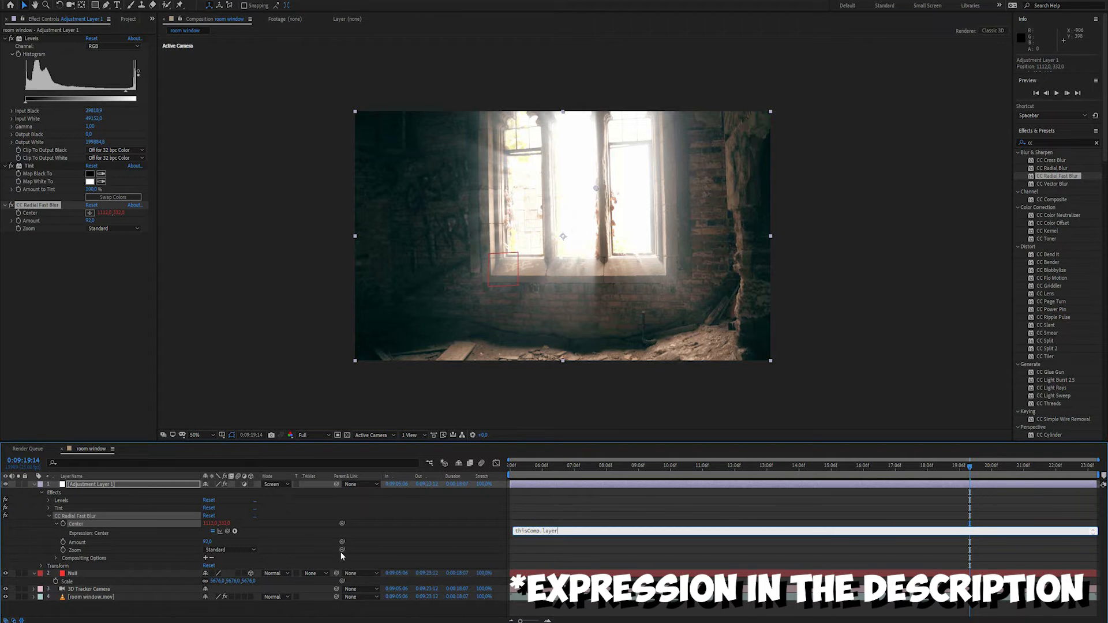
text(("Null").toComp()
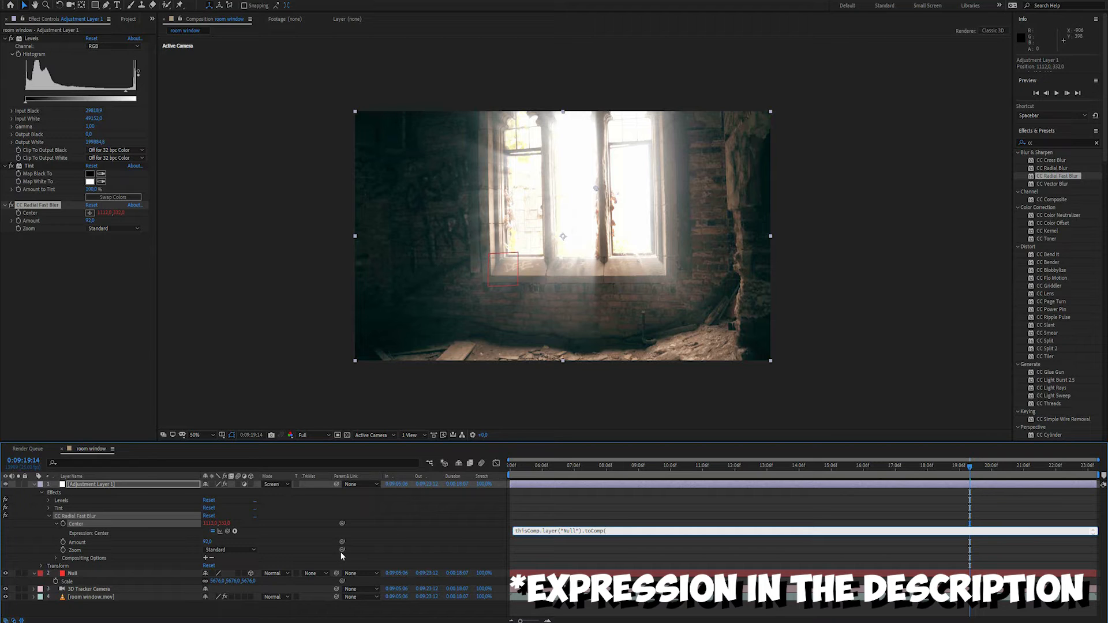
text([0,0,0)
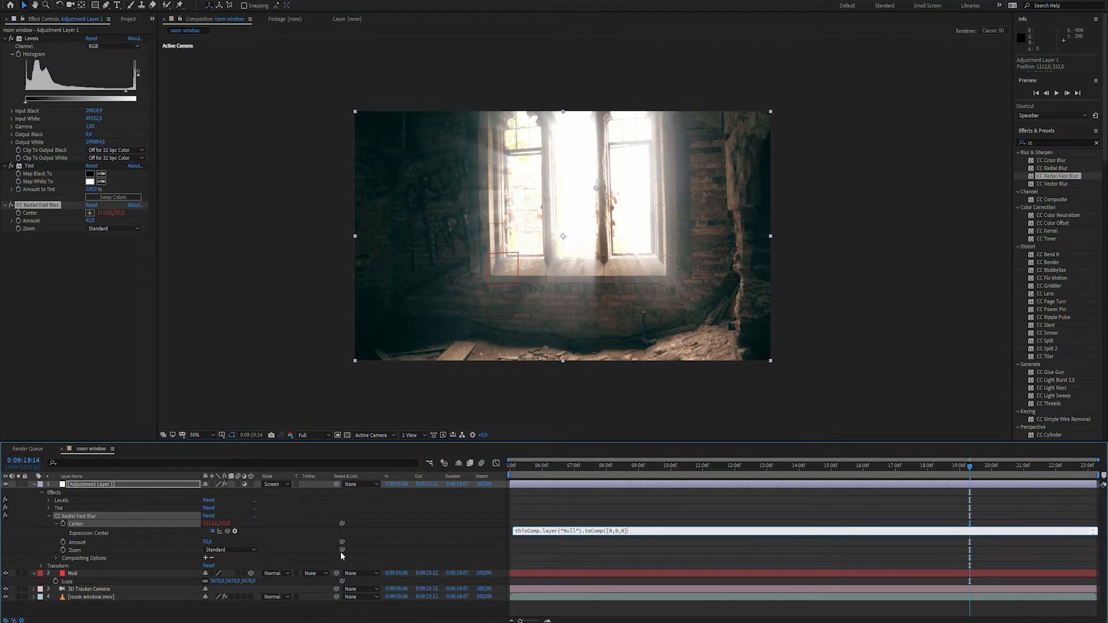
mouse_move(597, 541)
text())
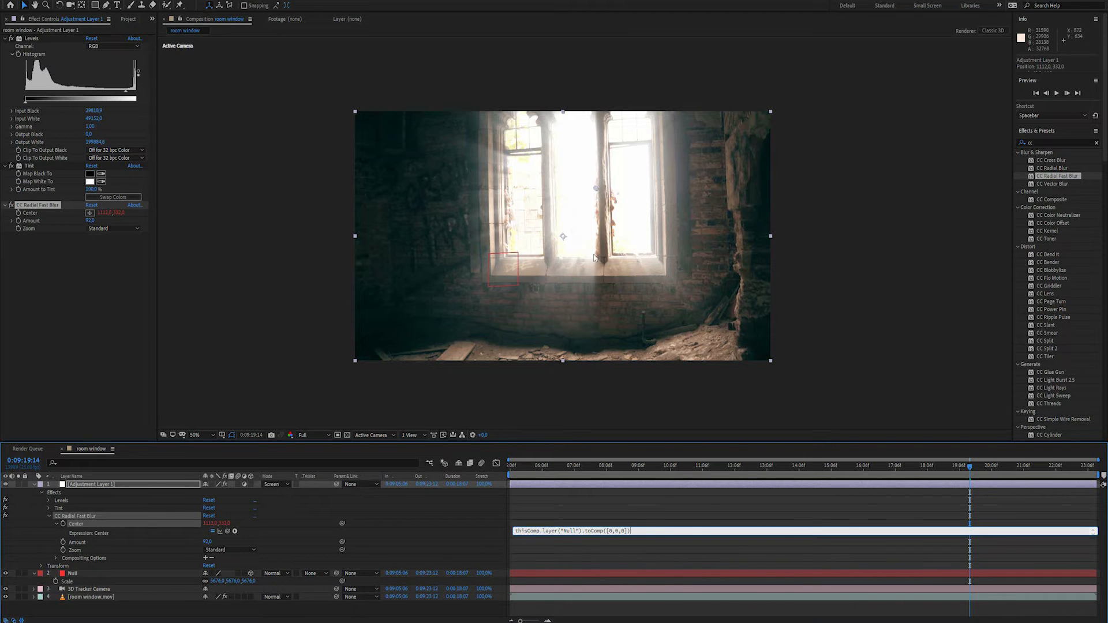
mouse_move(512, 509)
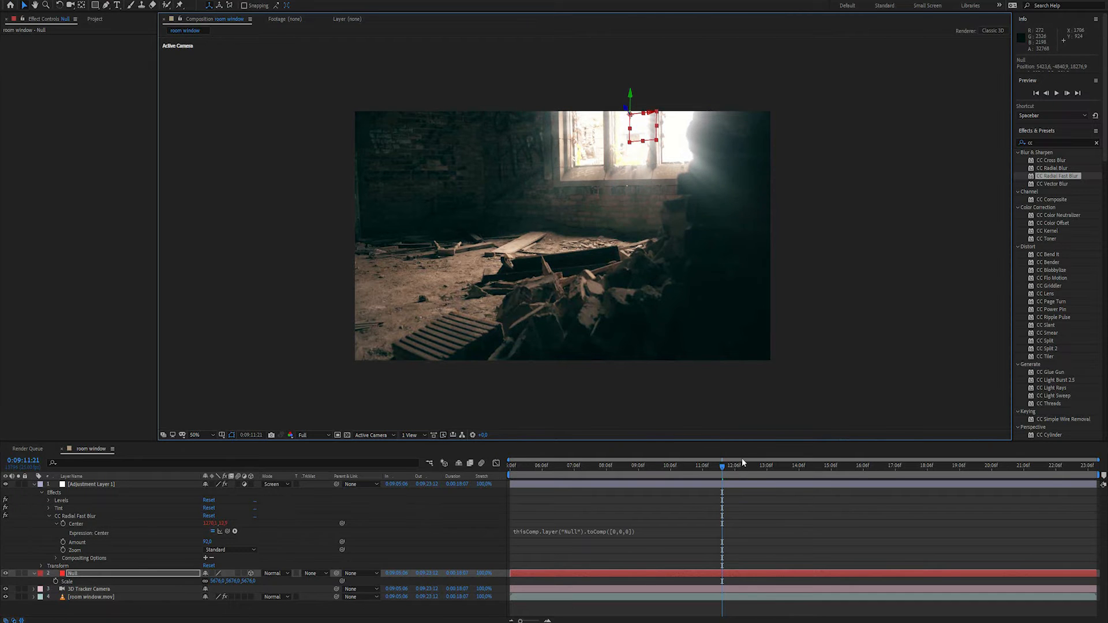
Step: Verify the rays stay on the window across frames and show the adjustment layer's effects
click(896, 473)
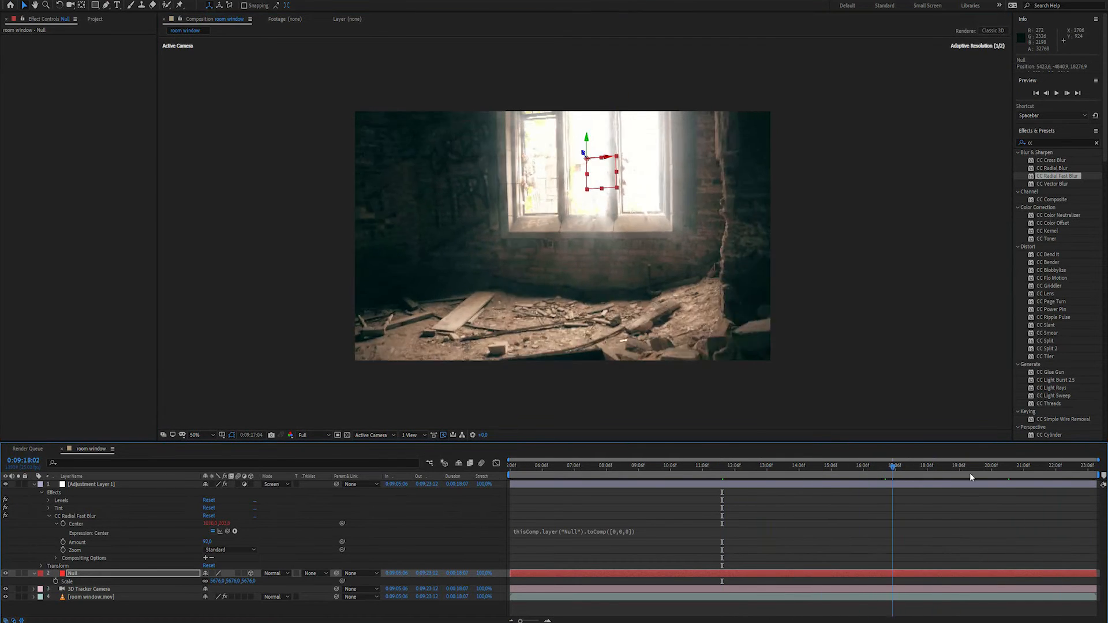
click(755, 465)
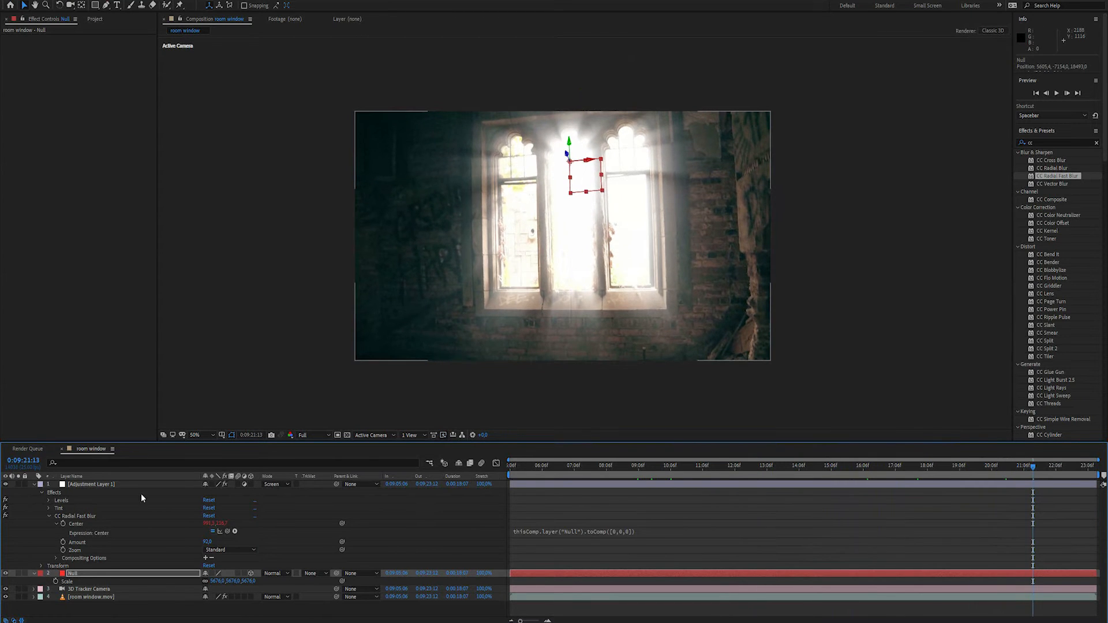
click(90, 483)
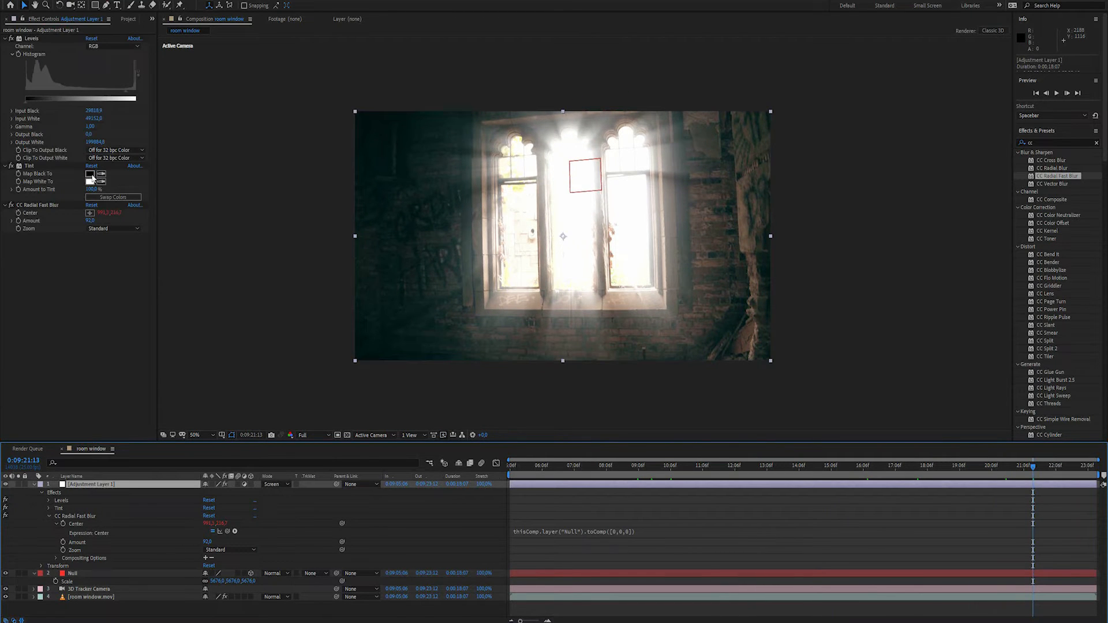
Step: Set Tint's Map White To colour to a light blue so the rays turn bluish
click(90, 181)
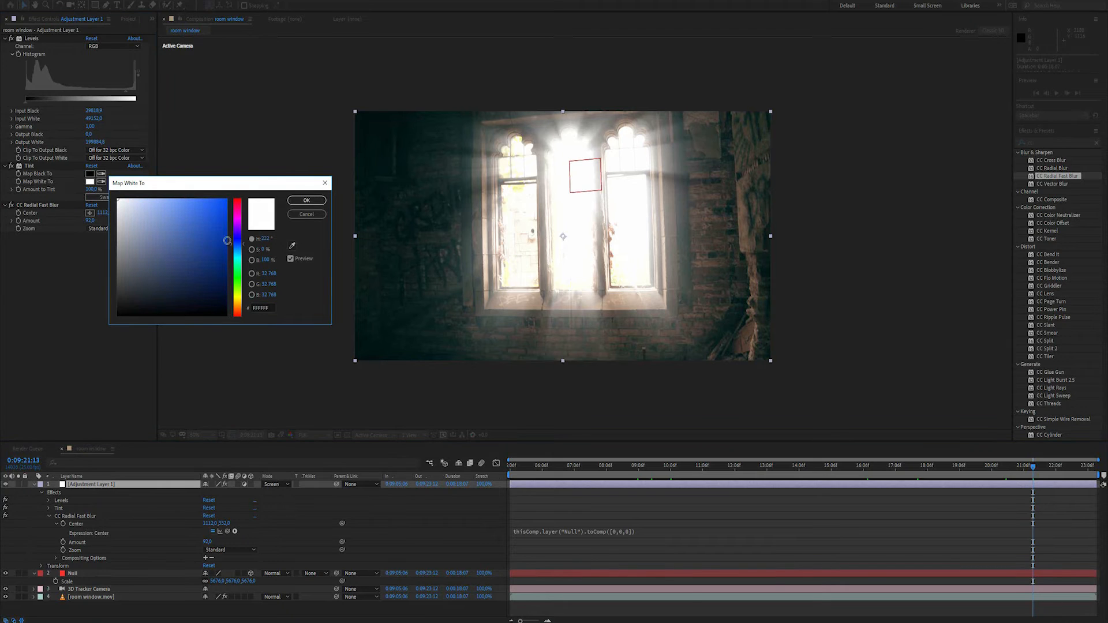
click(190, 260)
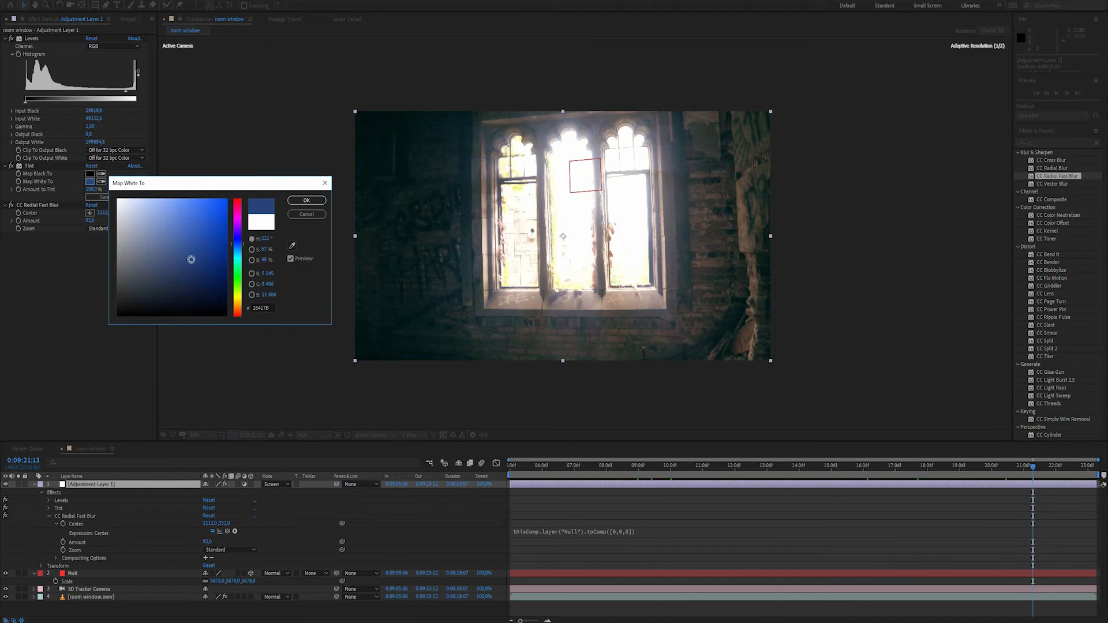
click(213, 220)
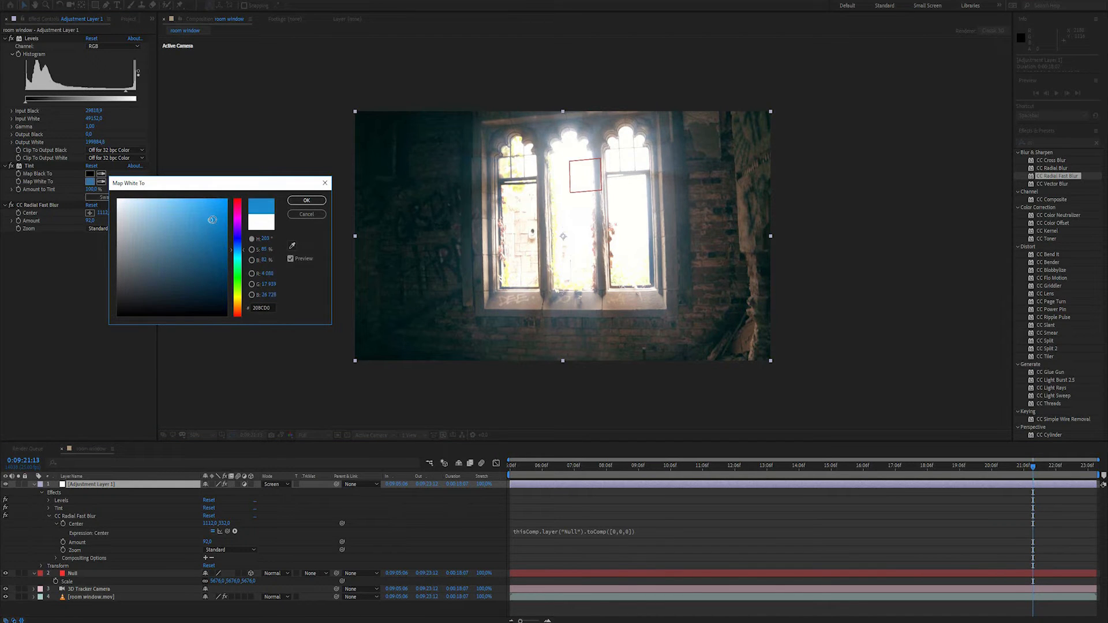
click(305, 200)
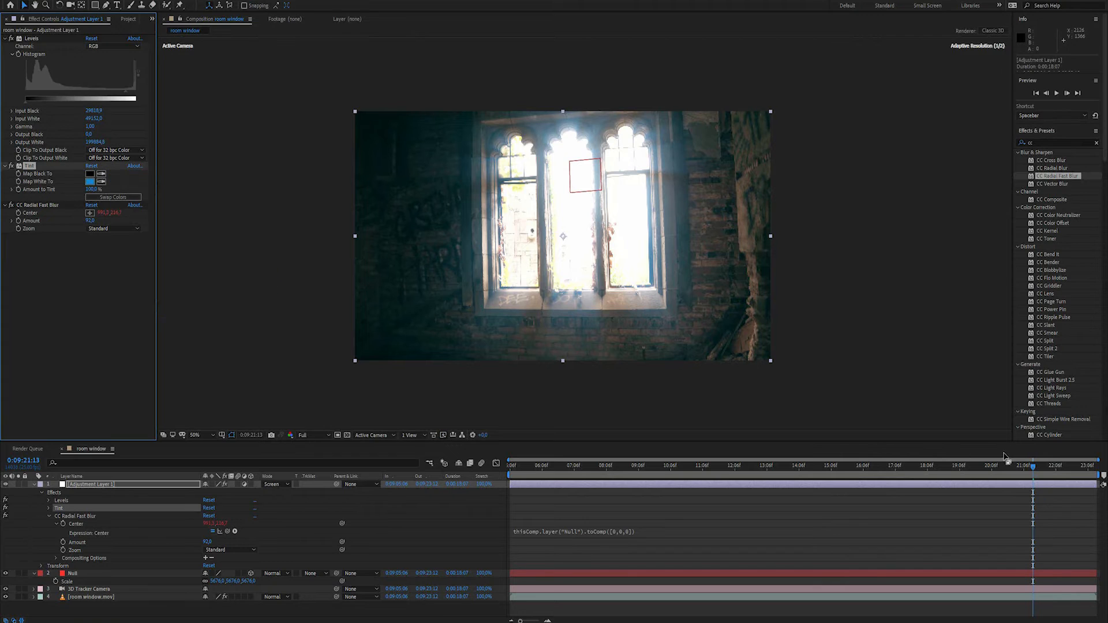
click(781, 465)
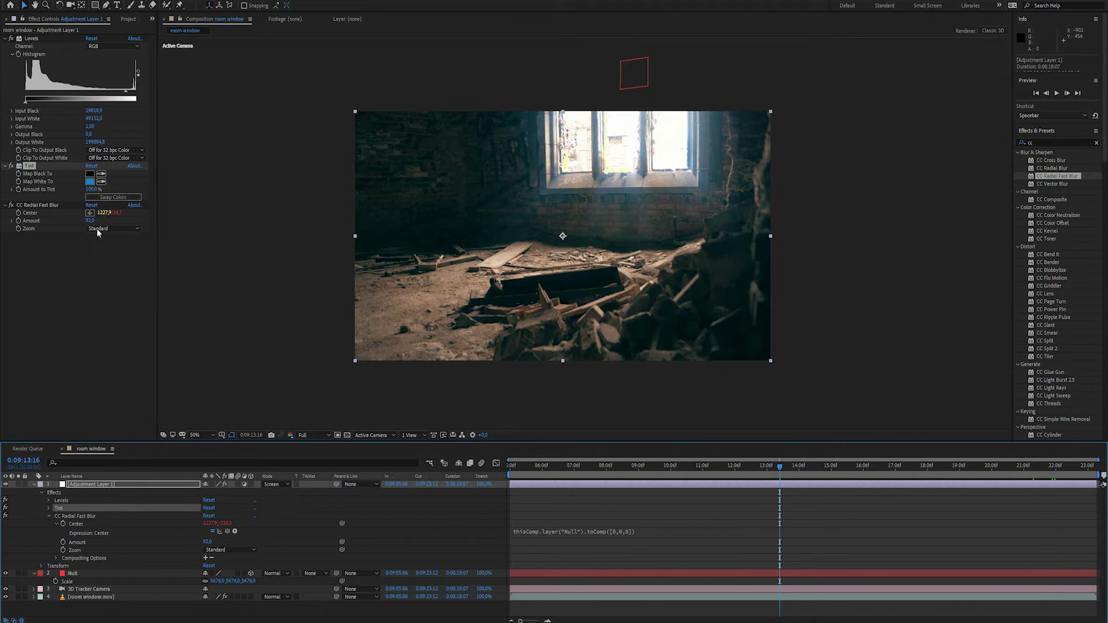
Step: Set CC Radial Fast Blur's Zoom mode to Brightest and check the rays at other frames
click(113, 229)
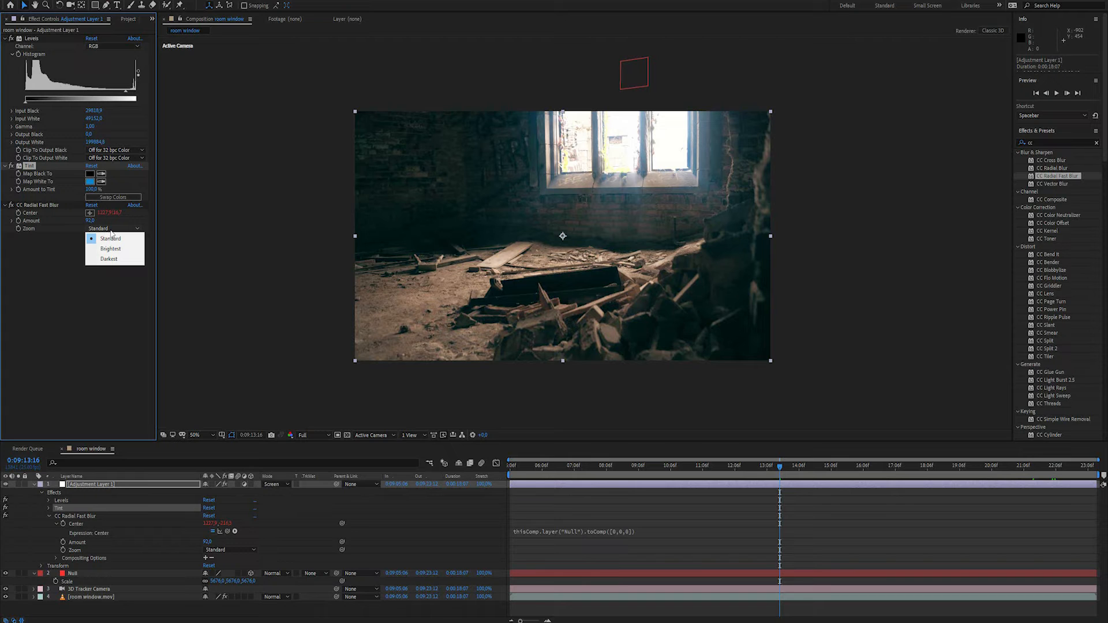
mouse_move(111, 249)
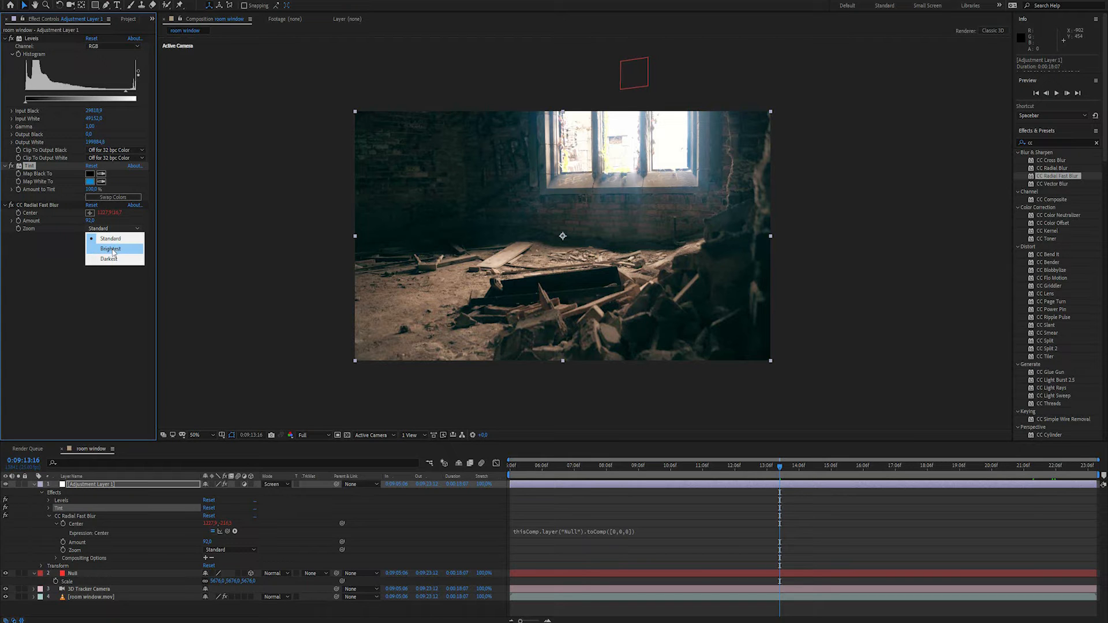
click(110, 249)
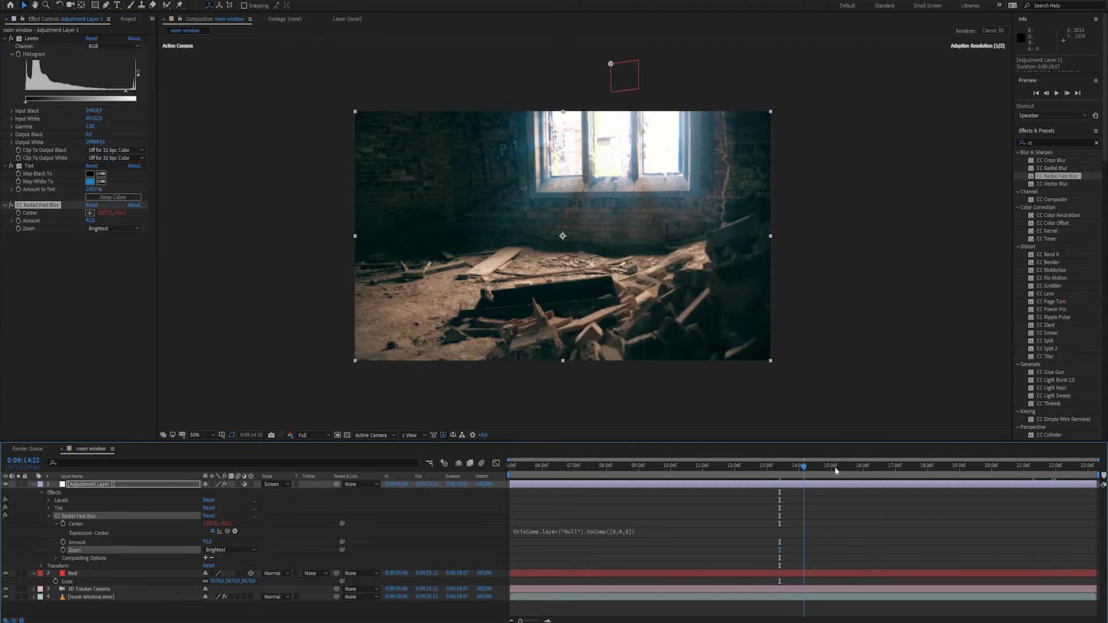
click(981, 465)
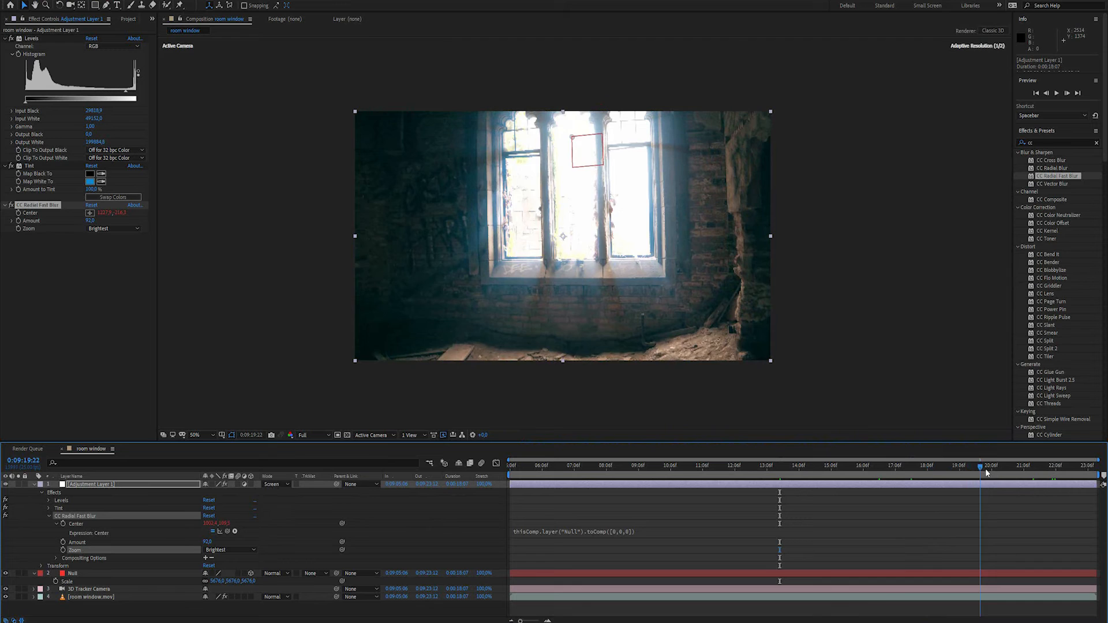
click(713, 465)
text(fra)
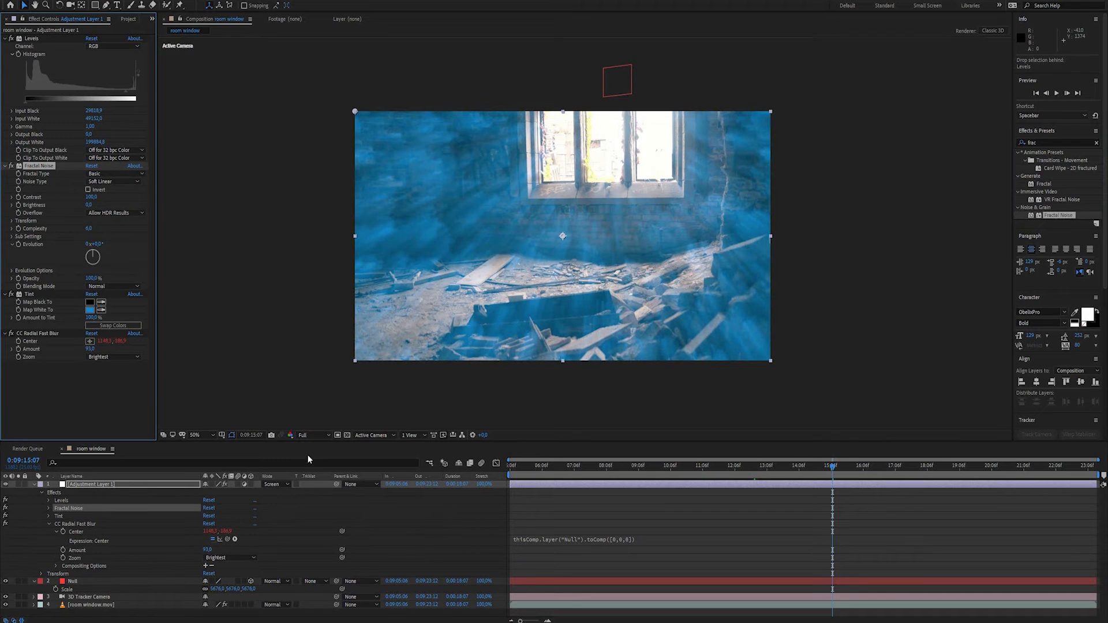
Step: Set the adjustment layer's mode back and blend Fractal Noise as Darken inside the window panes
click(278, 484)
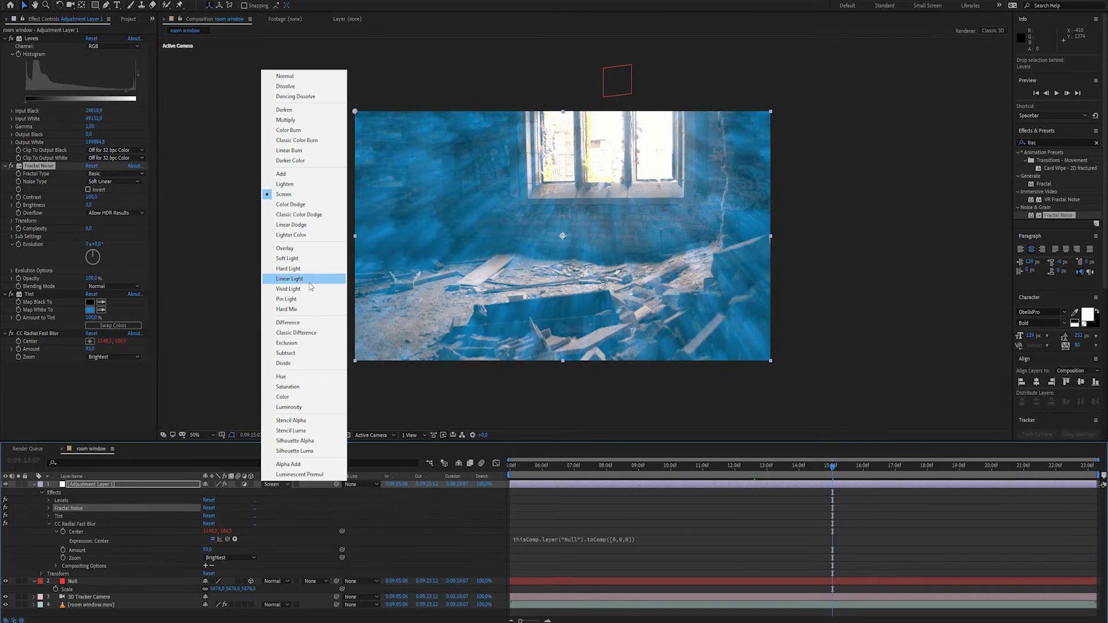
mouse_move(297, 215)
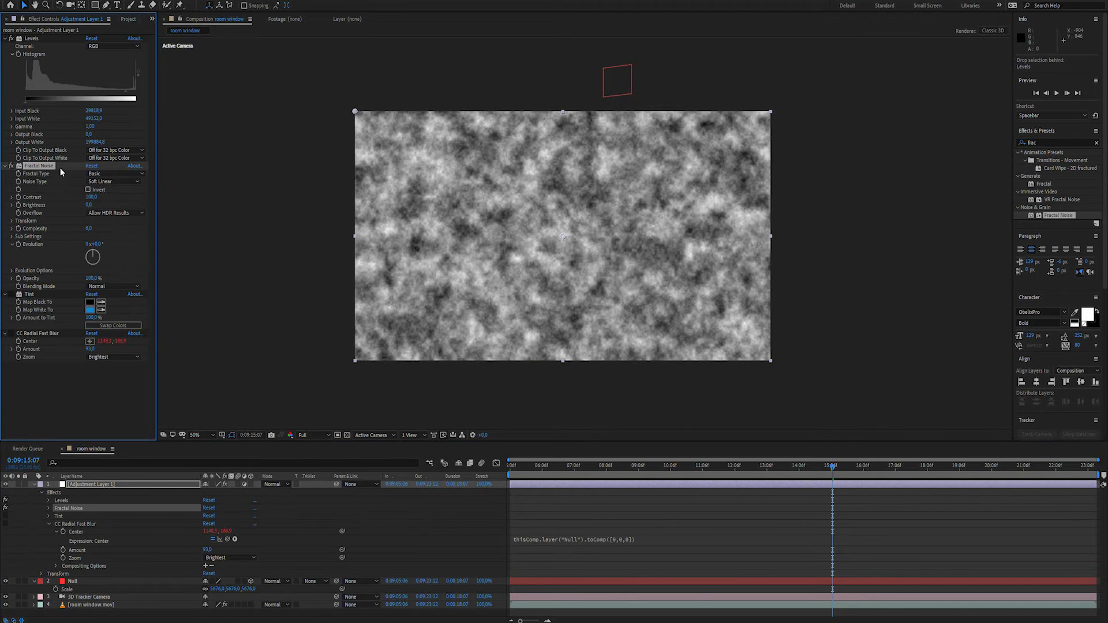
click(114, 286)
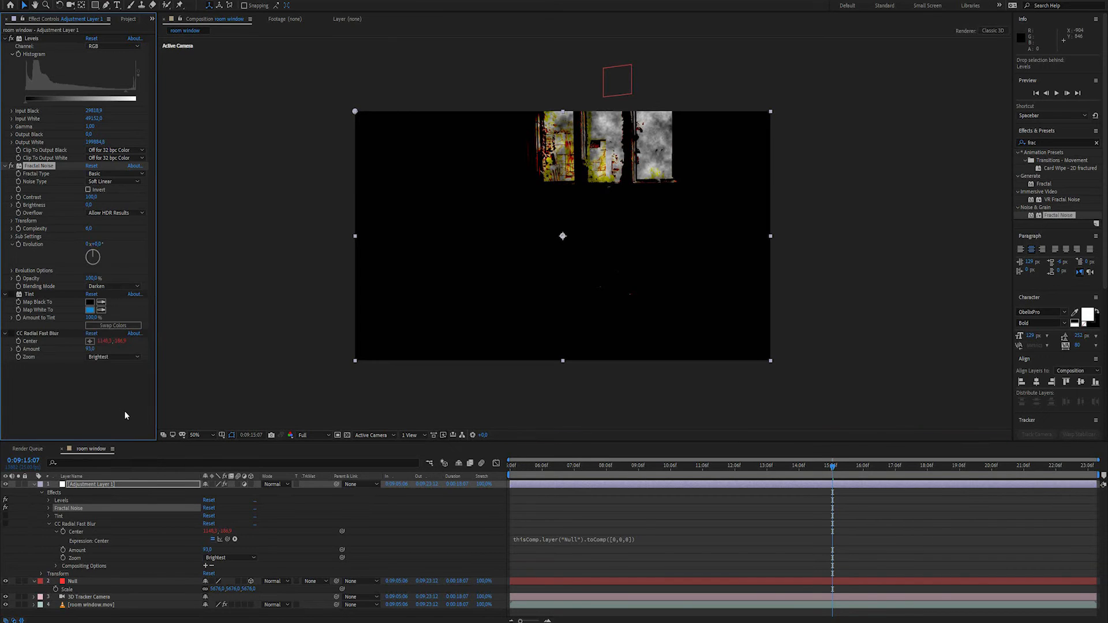
mouse_move(867, 511)
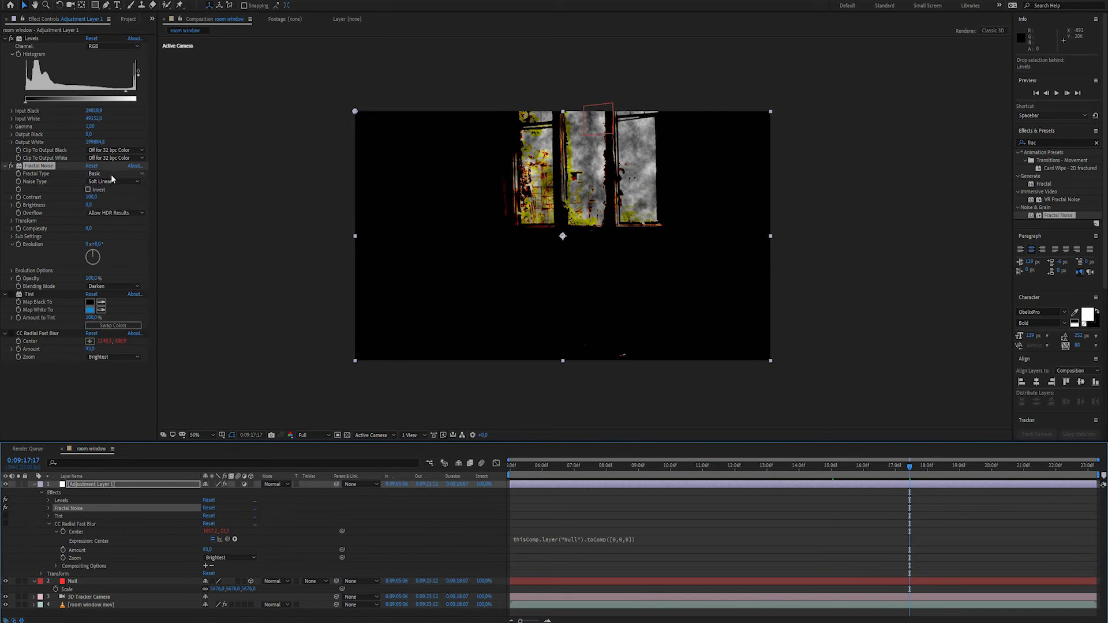
Step: Make the Fractal Noise Swirly at scale 47 with contrast 146 and brightness -26
click(113, 174)
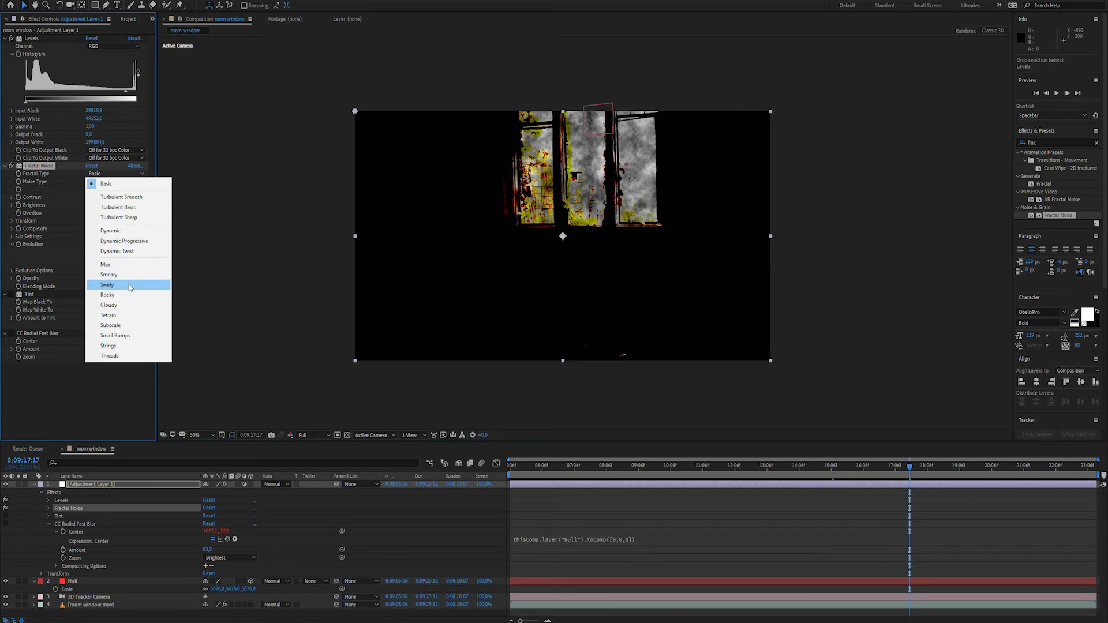
mouse_move(118, 315)
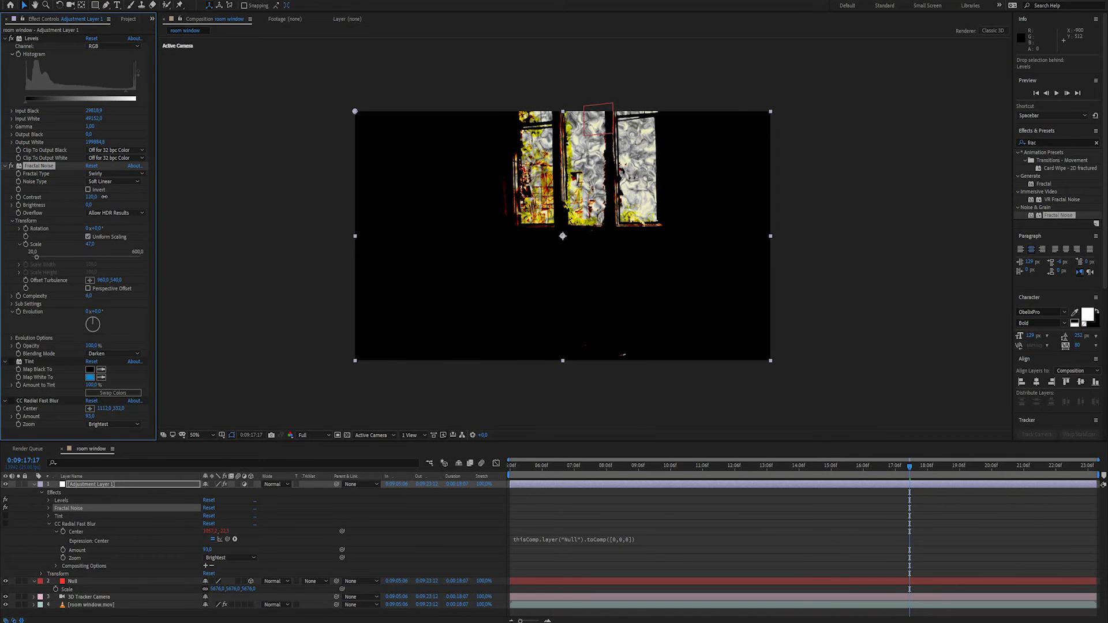
click(90, 206)
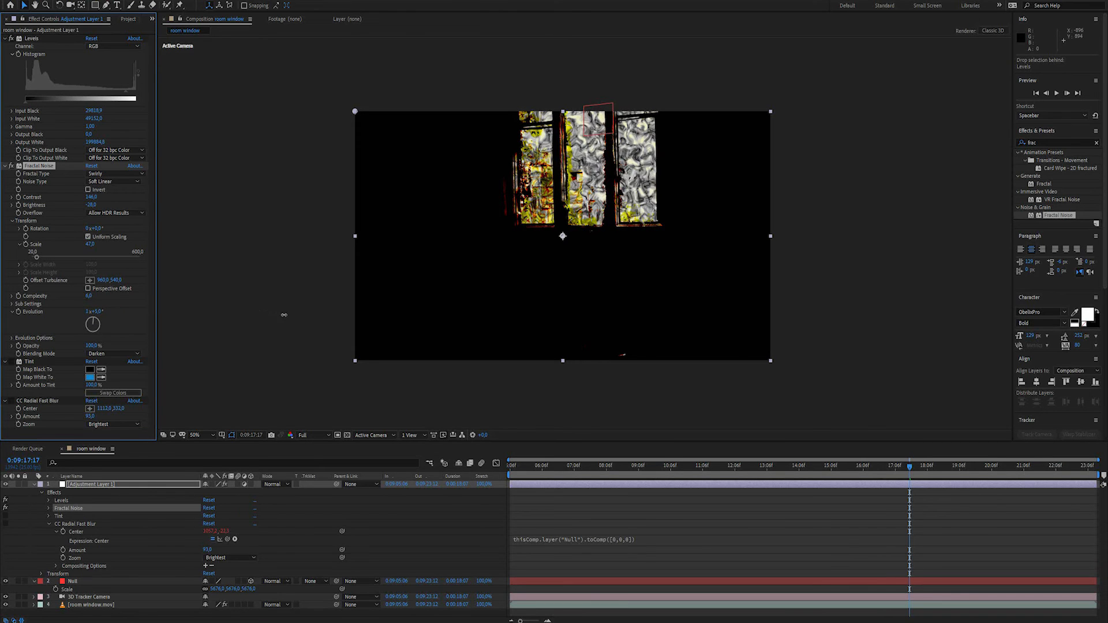
drag(93, 323, 113, 323)
text(time*50)
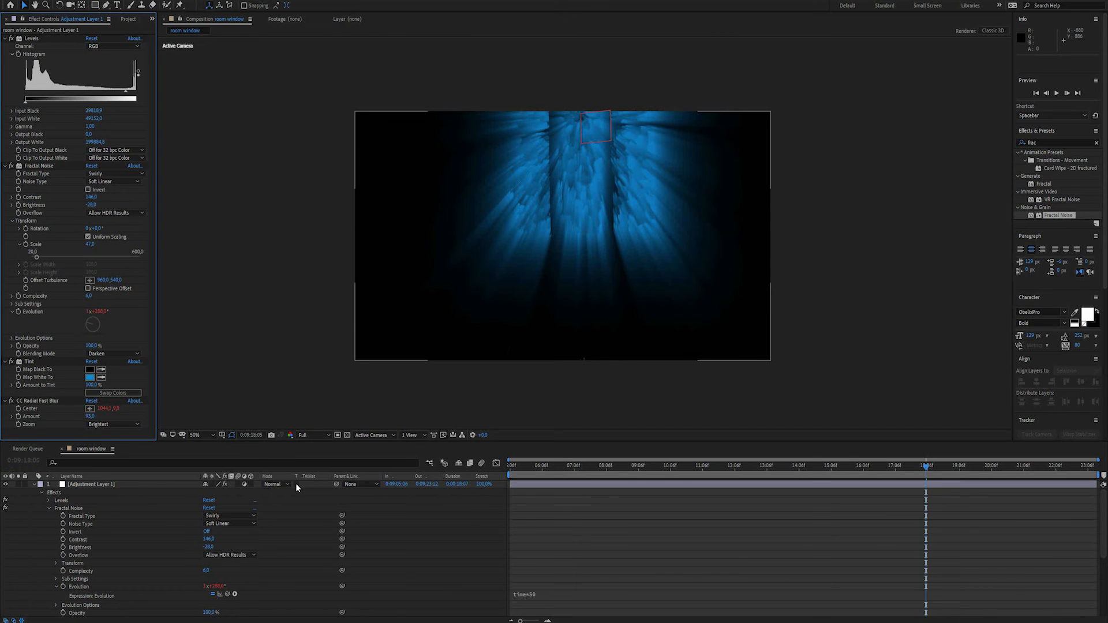
Step: Blend the adjustment layer over the room footage with the Screen mode
click(276, 484)
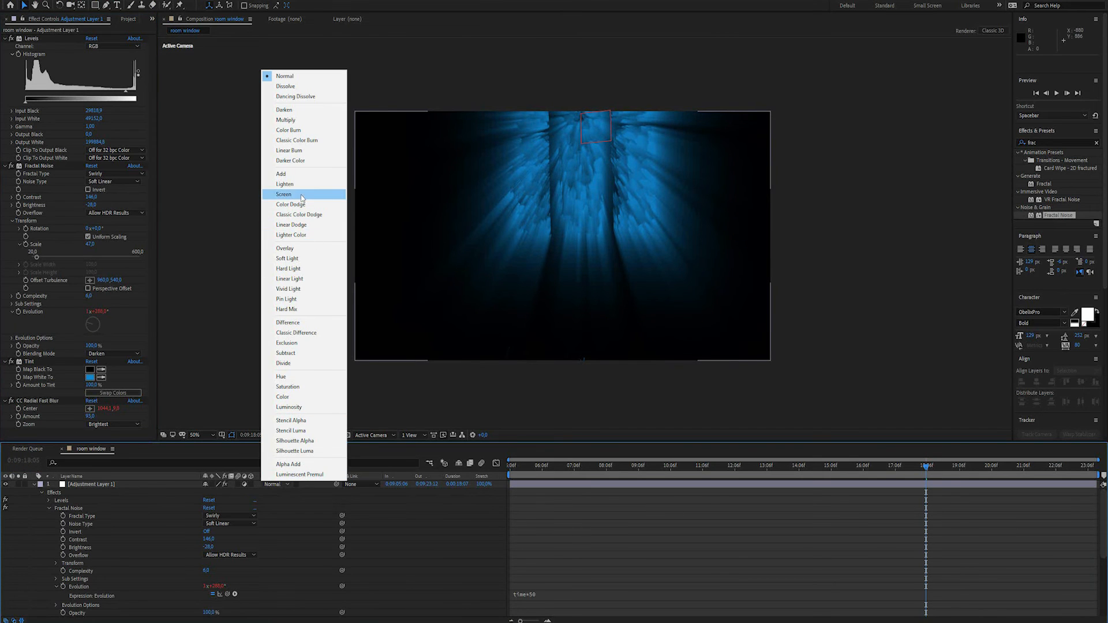
mouse_move(291, 204)
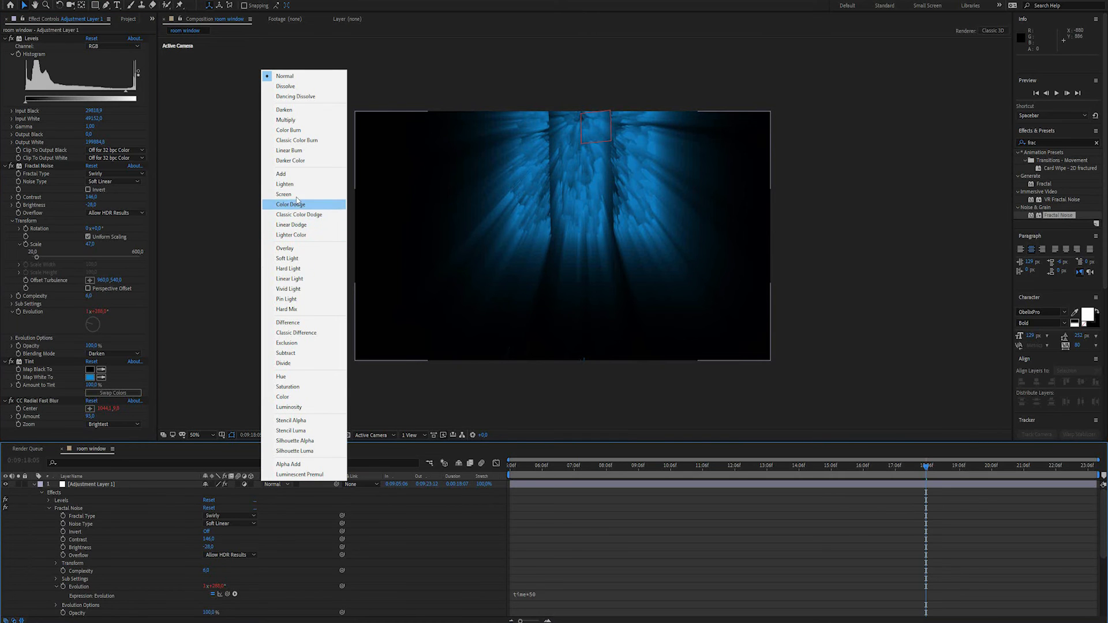
click(284, 193)
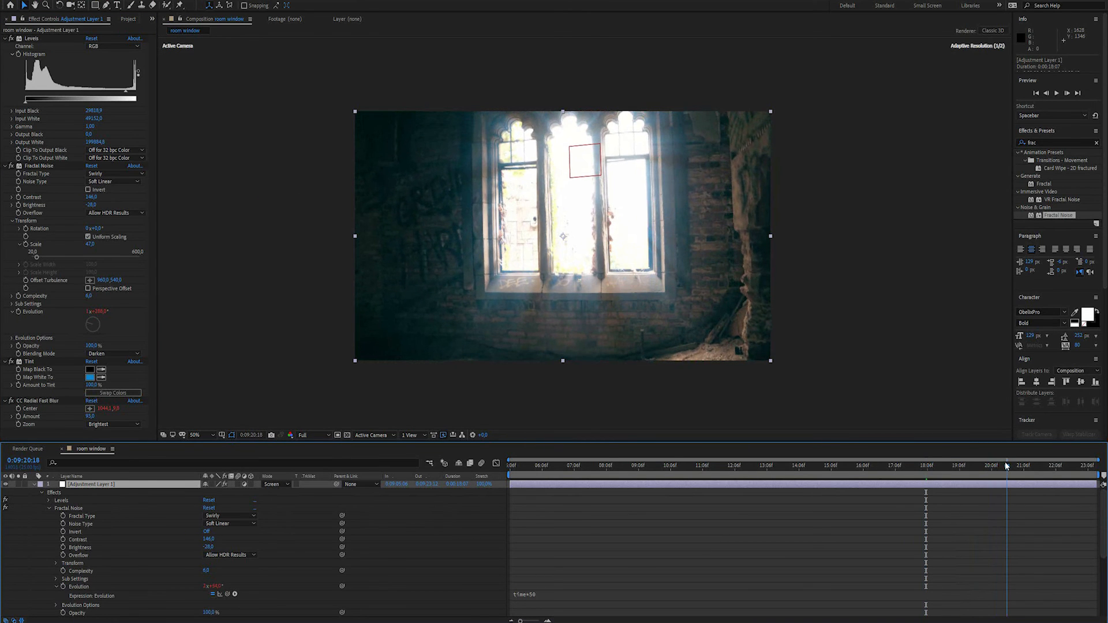
Step: Change the Evolution expression to time*25 and preview the slower ray flicker
click(1056, 92)
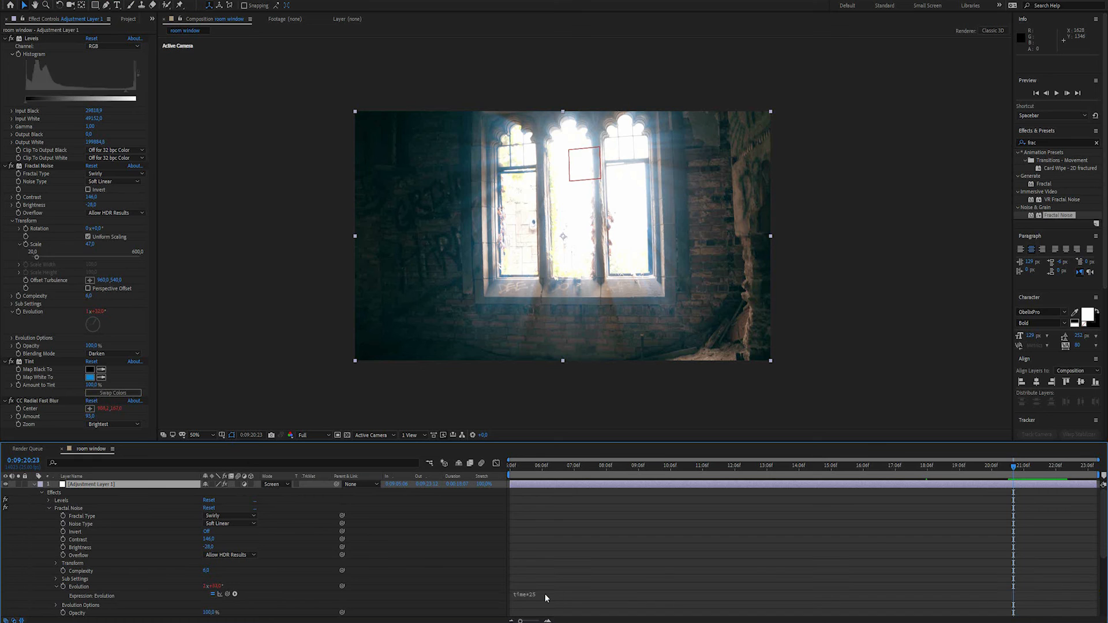
key(space)
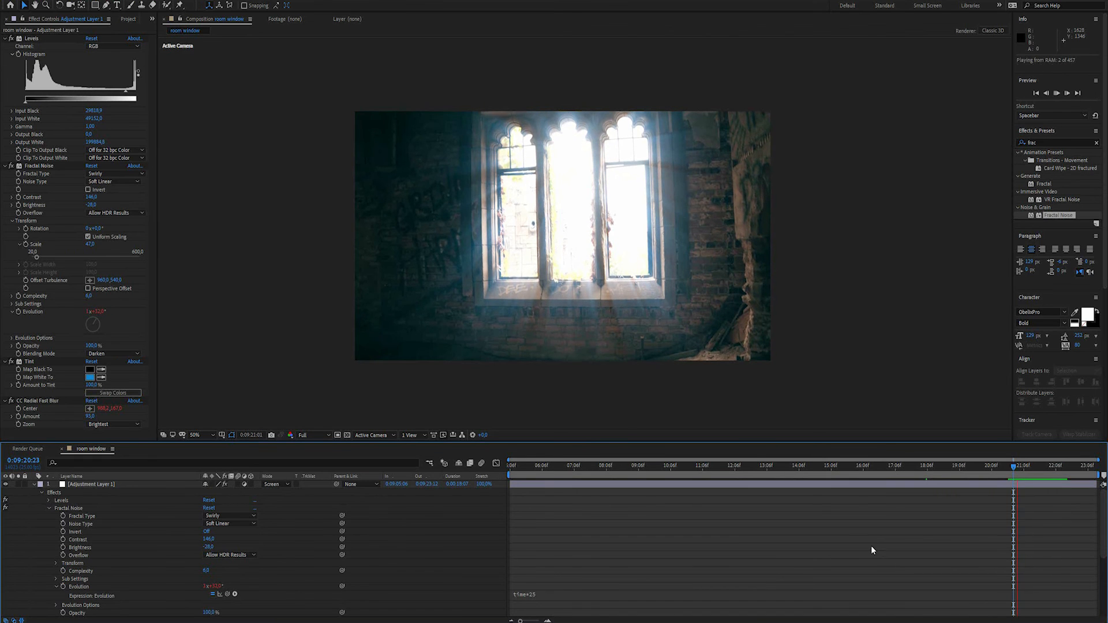